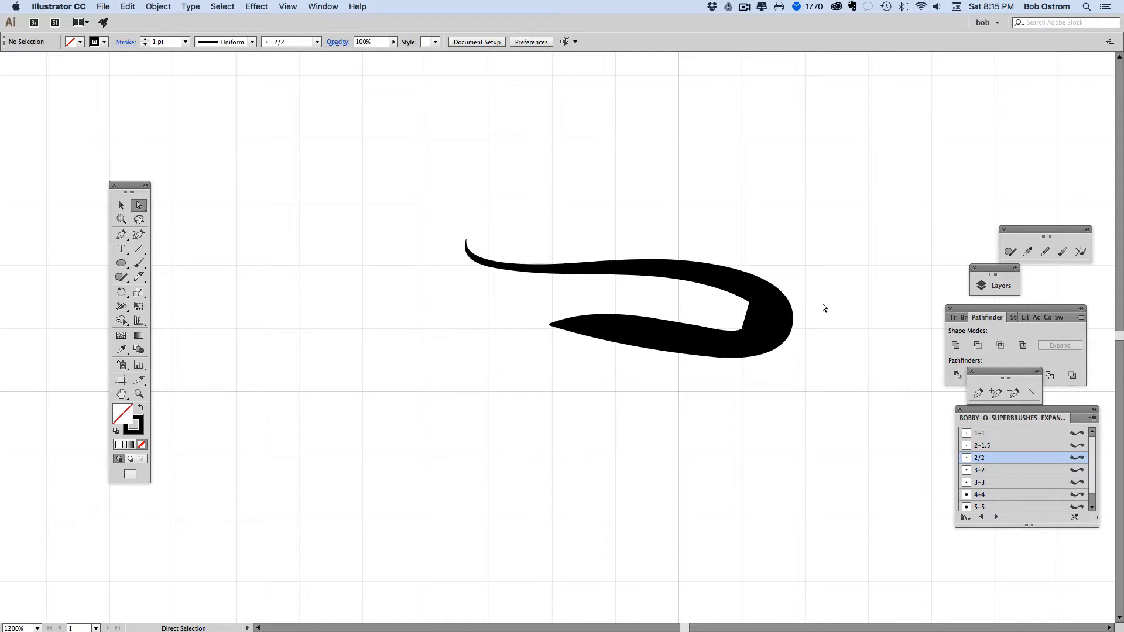
Duplicate the black brush stroke by Option-dragging it to make stacked copies
left_click(120, 206)
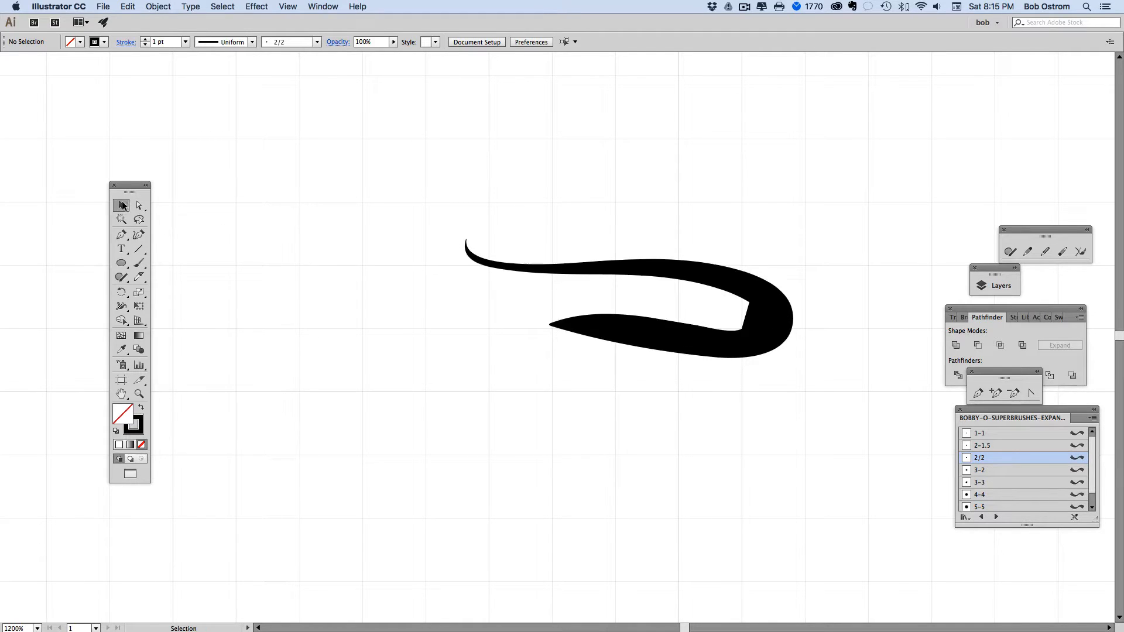
left_click(658, 278)
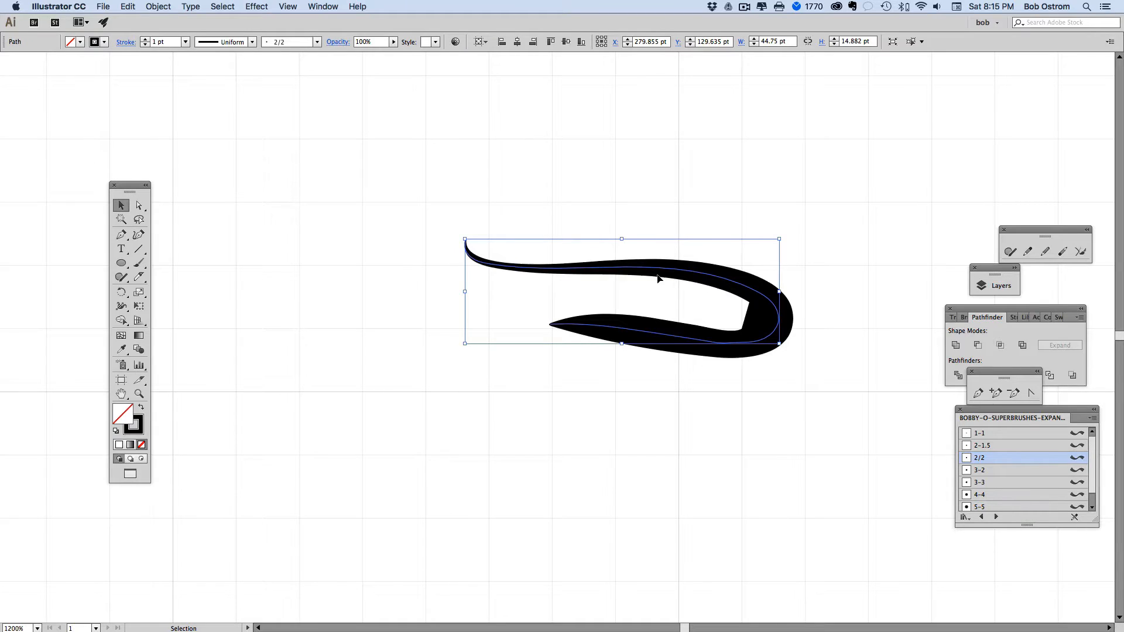
left_click_drag(658, 279, 569, 232)
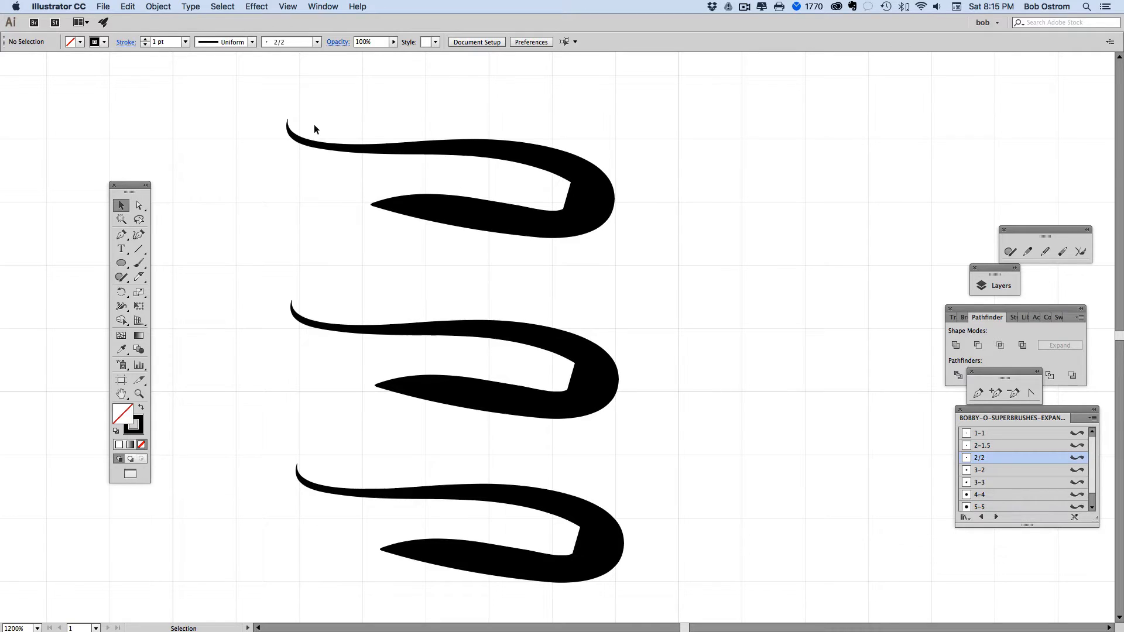
Convert the top stroke's corner anchor point to a smooth point
left_click(465, 179)
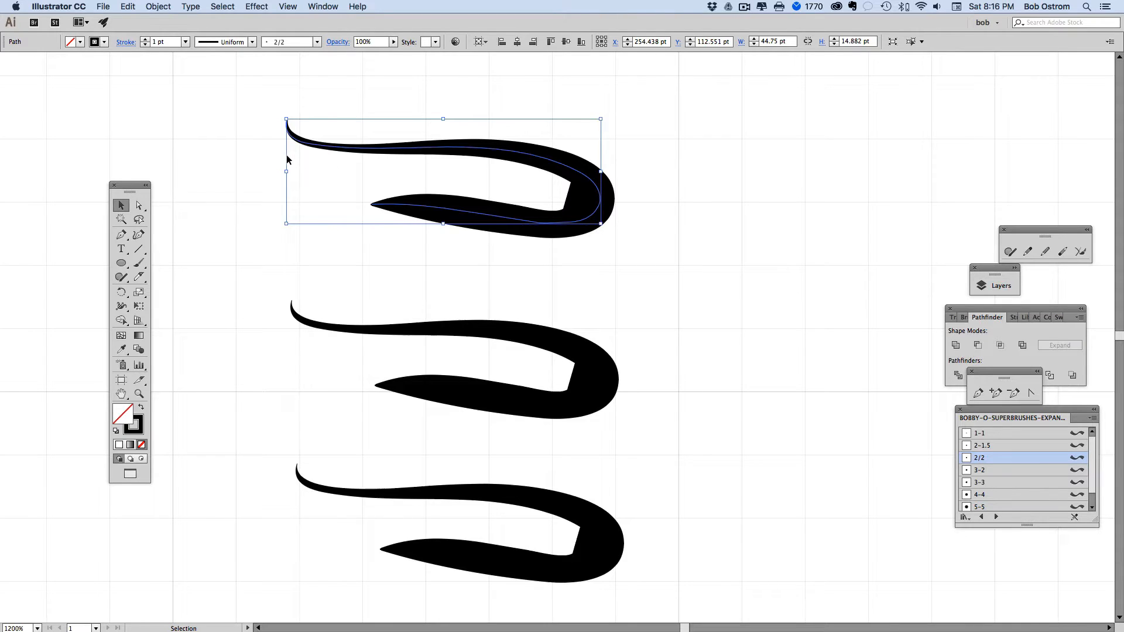
left_click(139, 206)
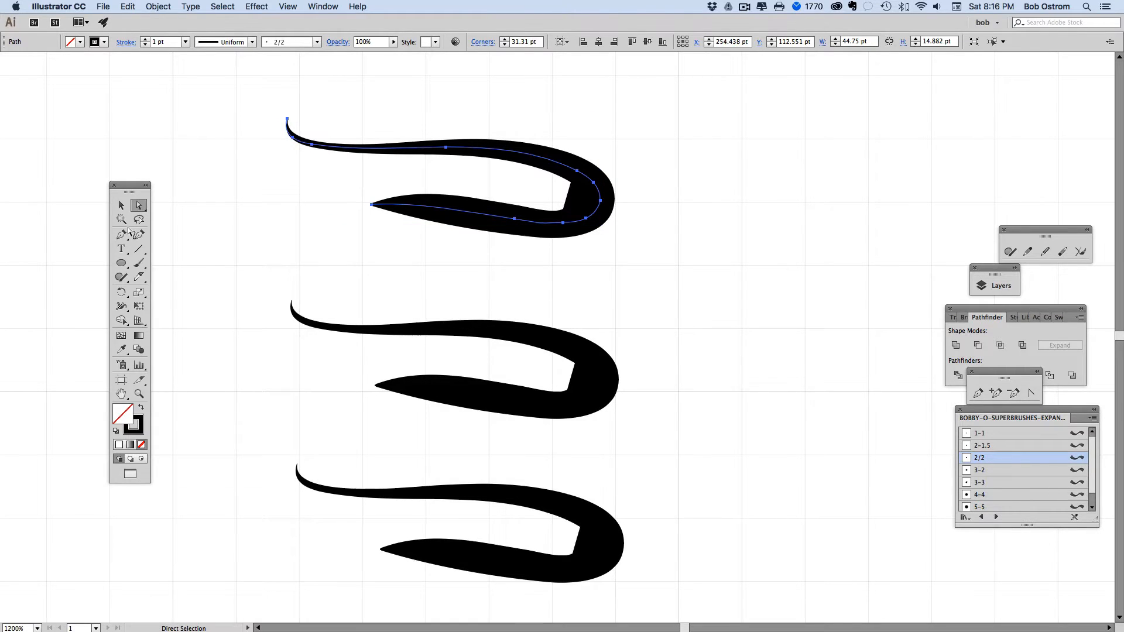
left_click(120, 235)
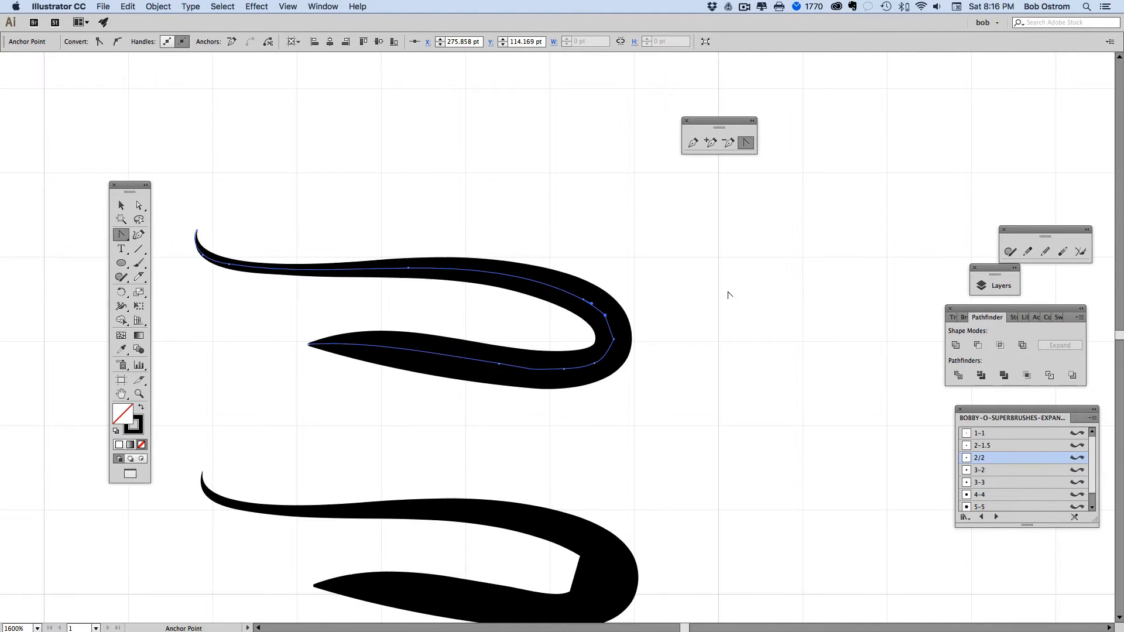
left_click(121, 206)
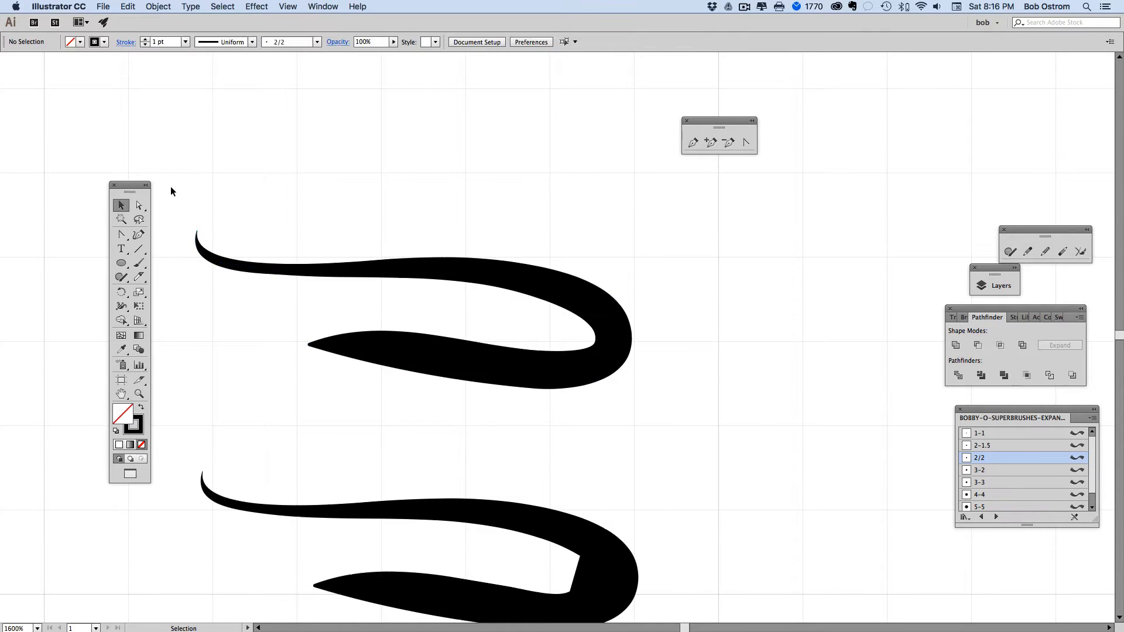
mouse_move(387, 351)
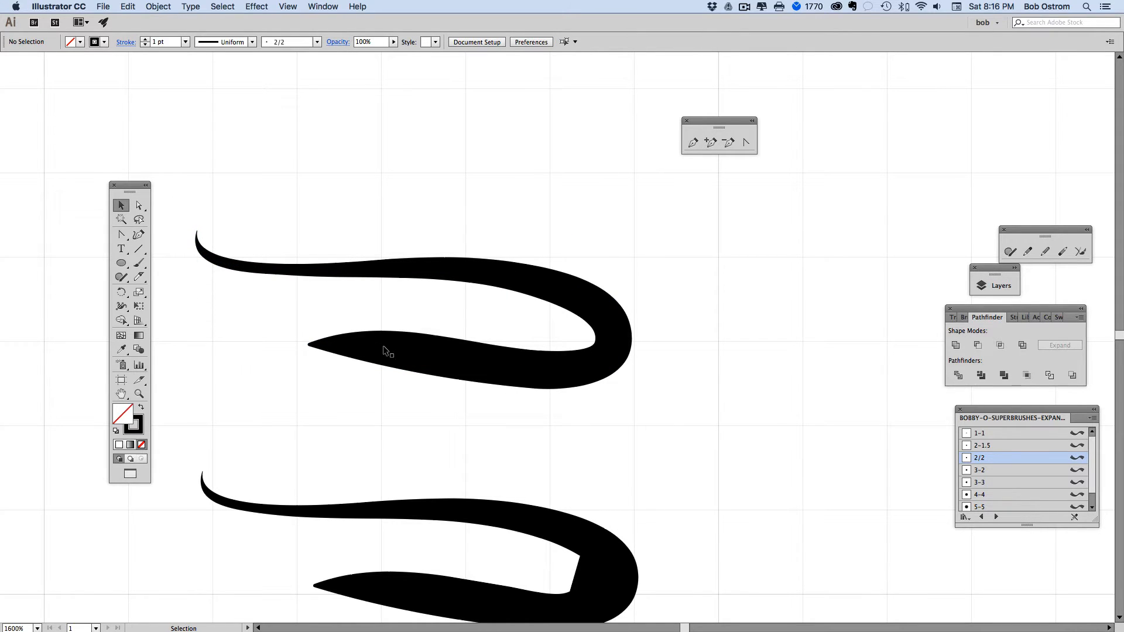
mouse_move(594, 369)
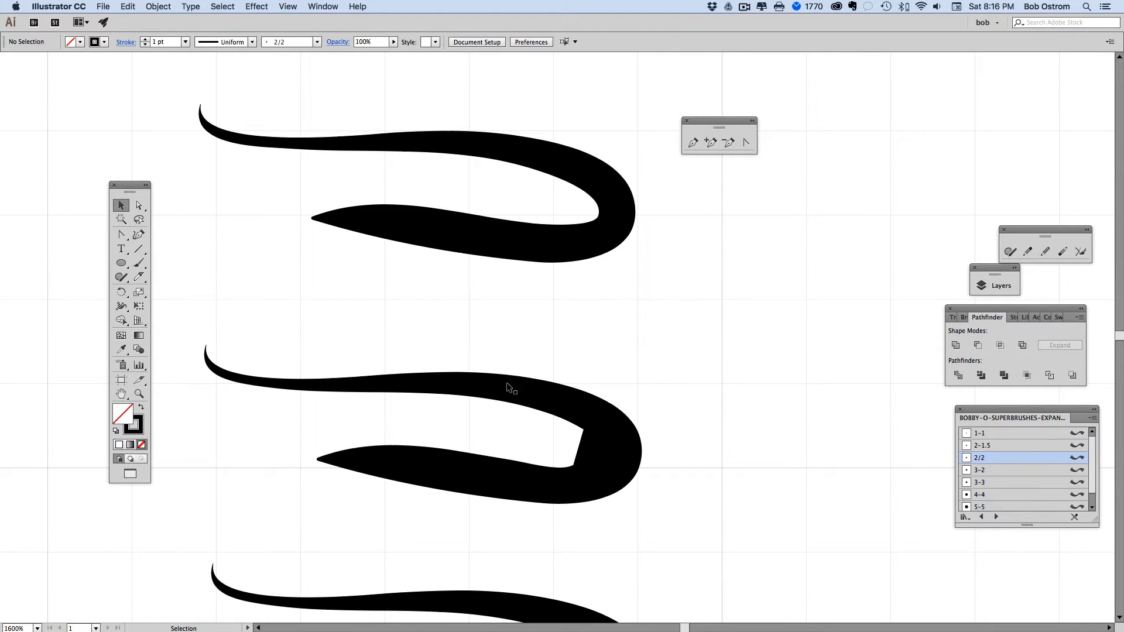
left_click(509, 388)
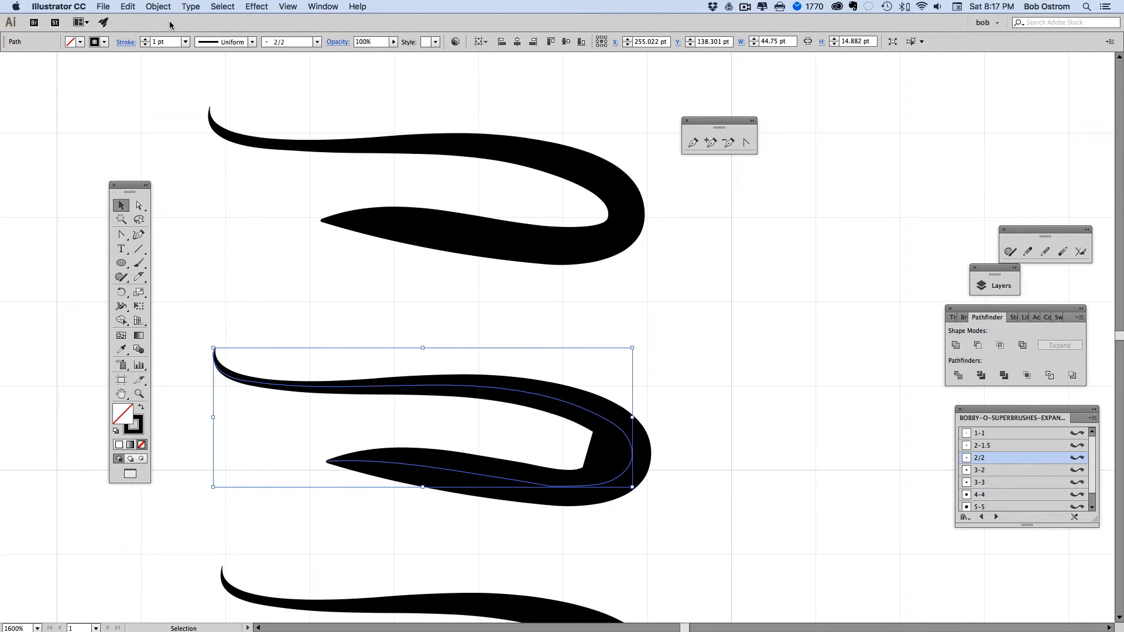
mouse_move(435, 385)
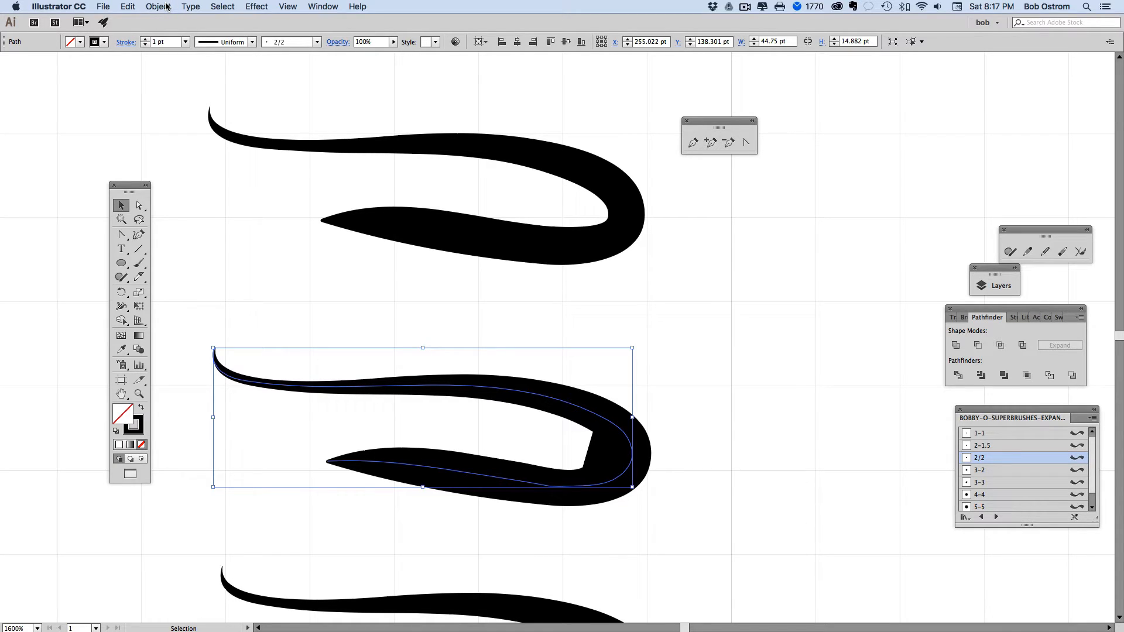
Expand the middle stroke's appearance into a filled shape and reveal its anchor points
left_click(158, 7)
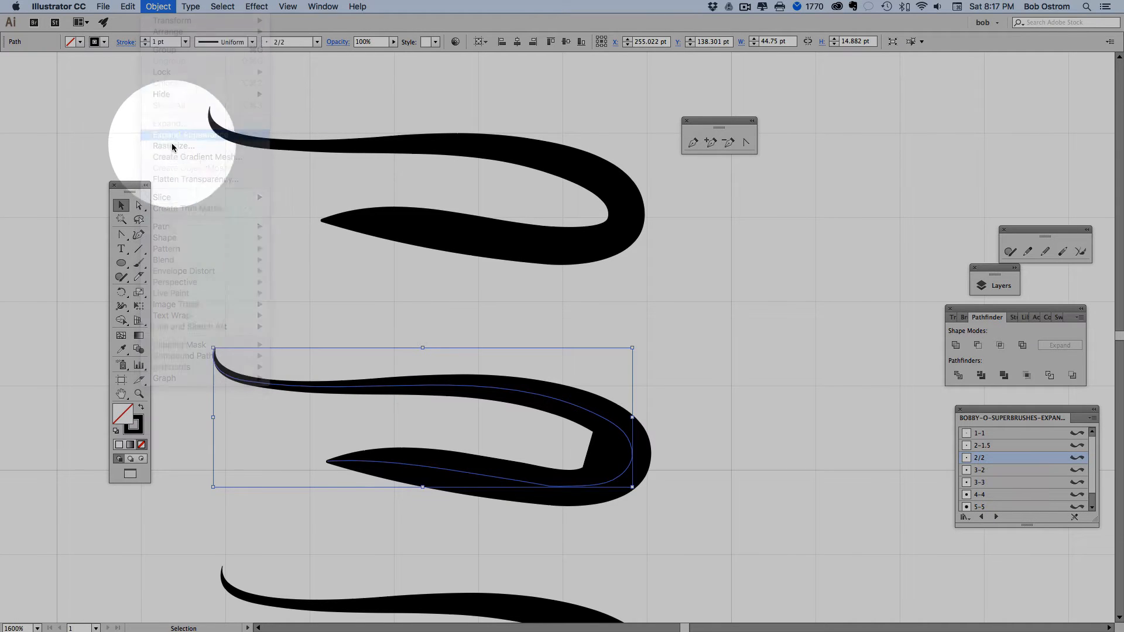
left_click(186, 135)
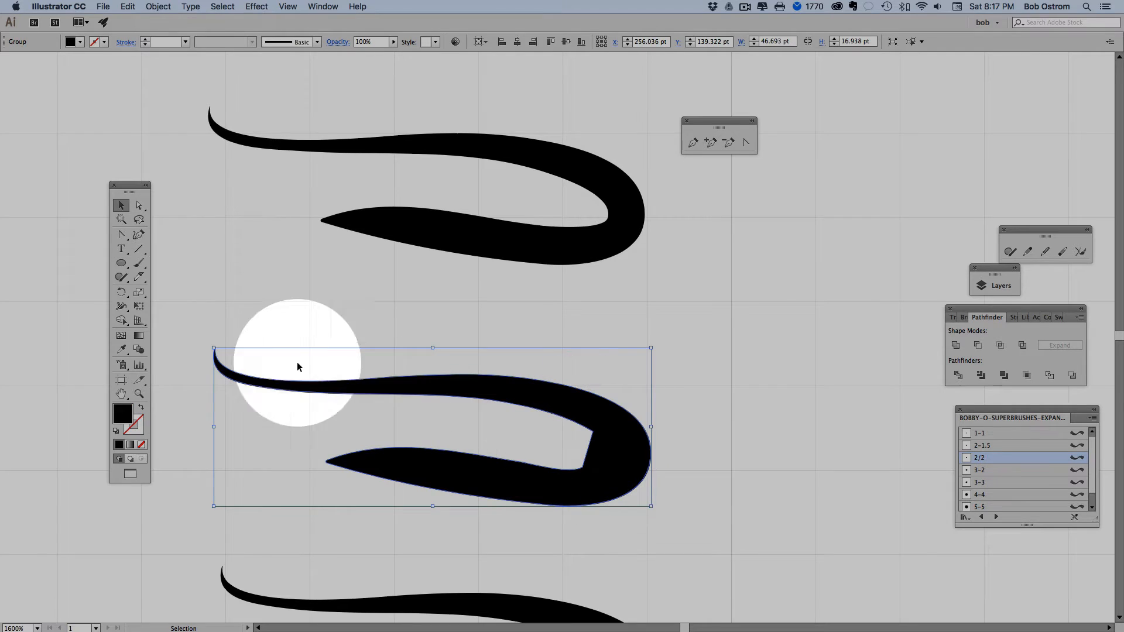
left_click(139, 206)
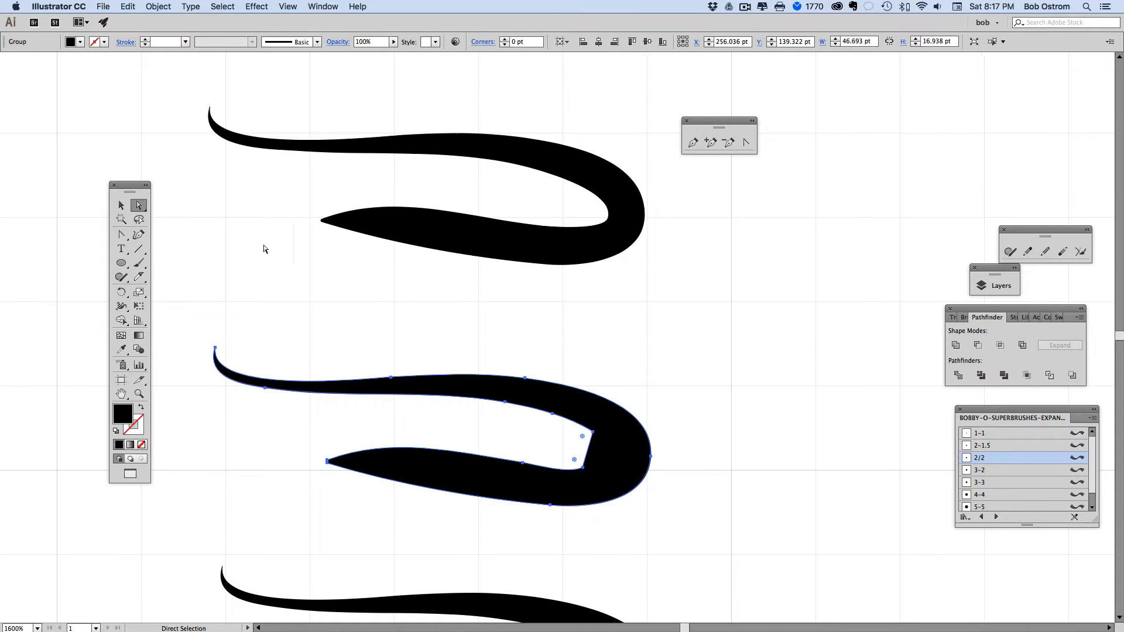
mouse_move(520, 439)
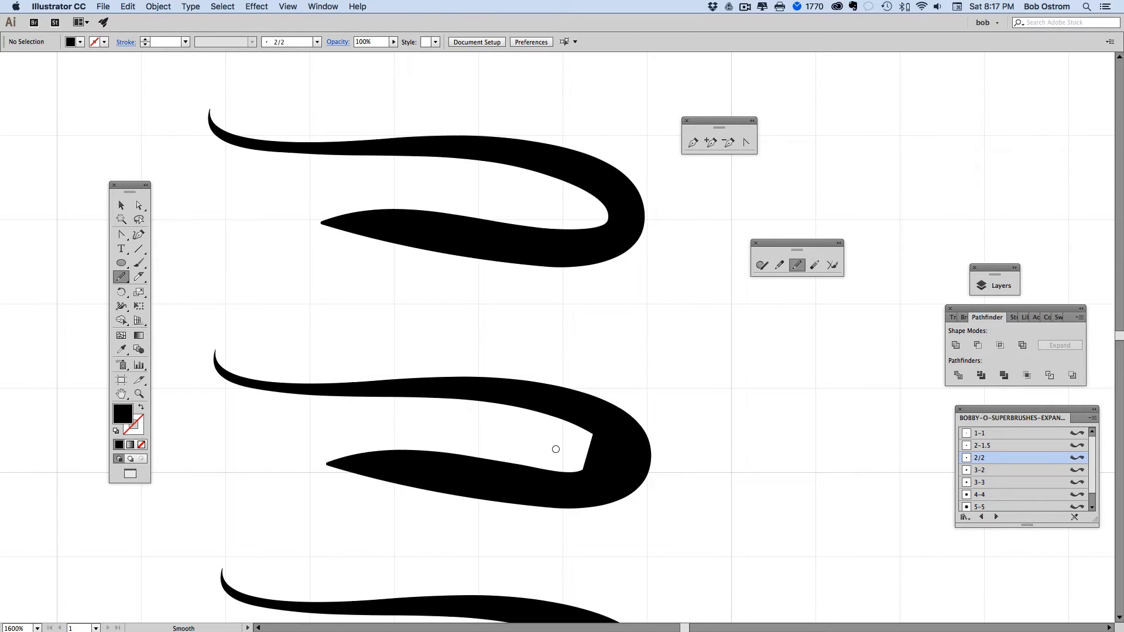
Drag the Smooth tool over the expanded shape's kinked inner corner to round it
left_click(139, 206)
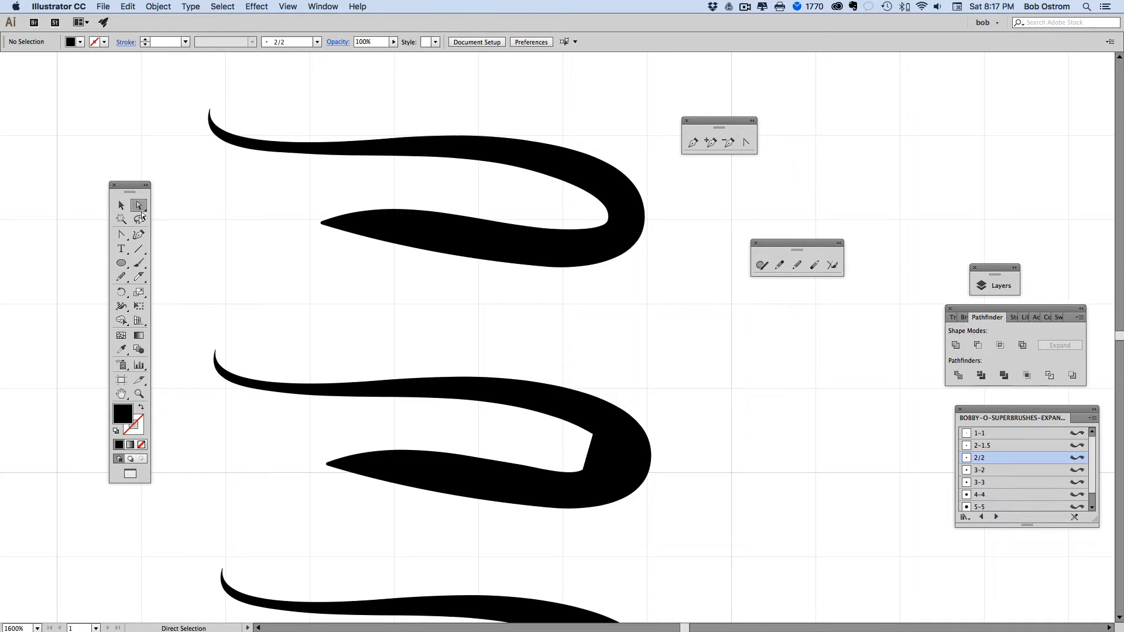
left_click(139, 204)
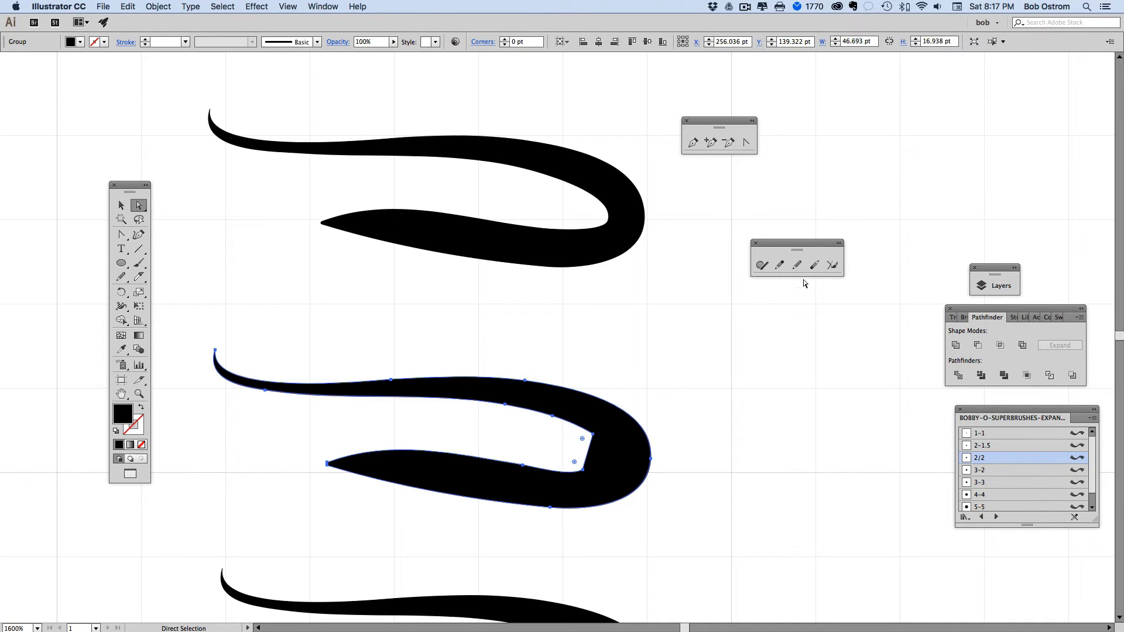
left_click(796, 264)
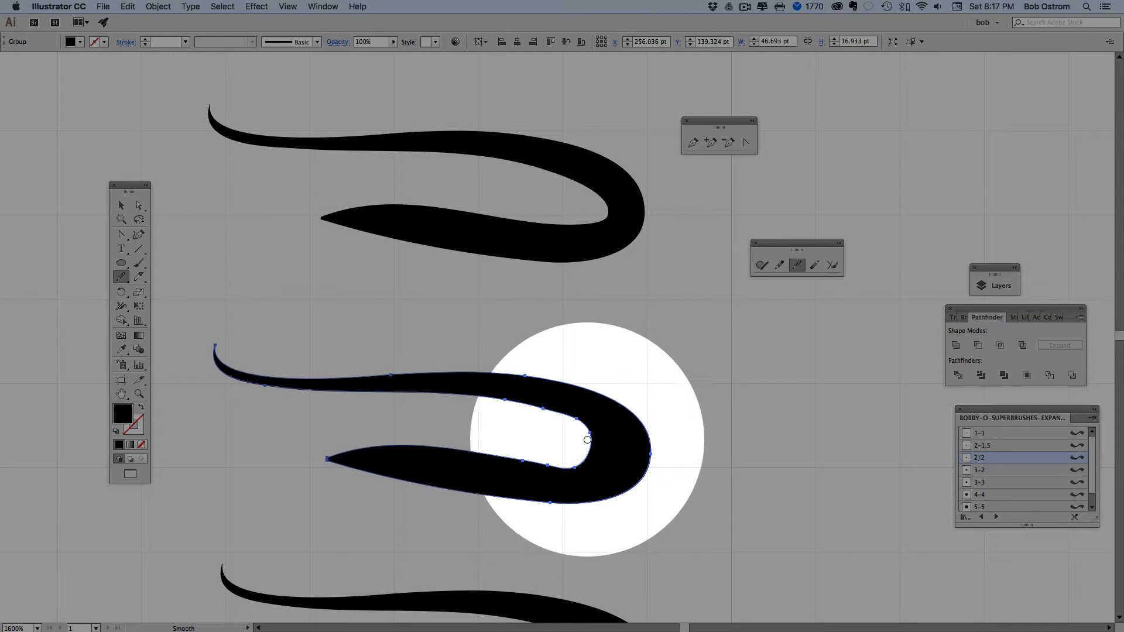
left_click_drag(584, 439, 608, 480)
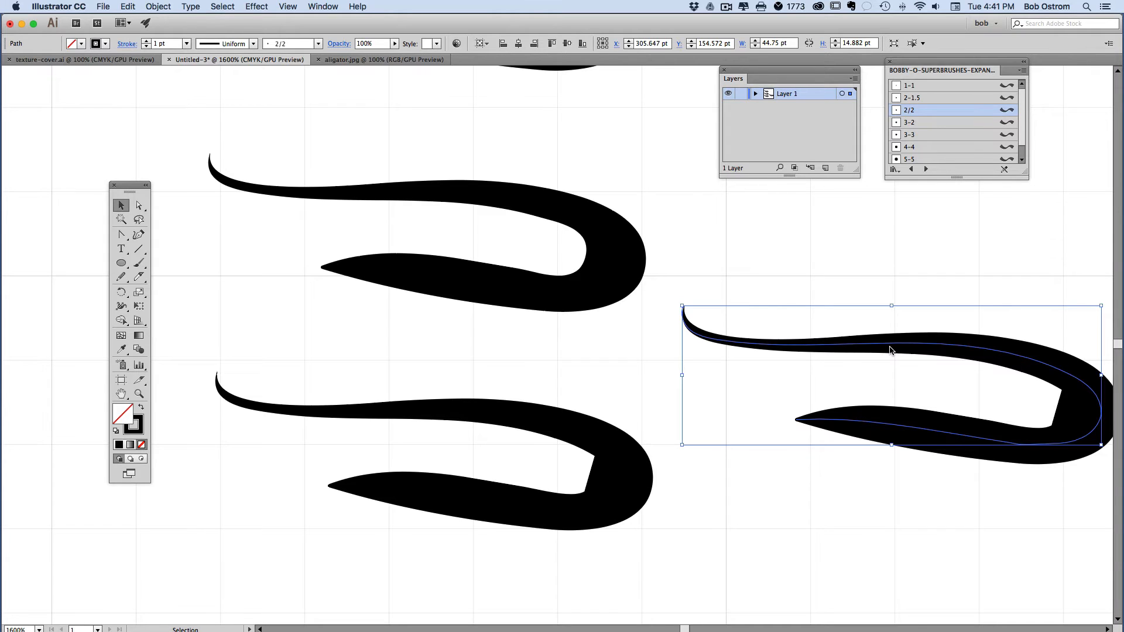
mouse_move(560, 430)
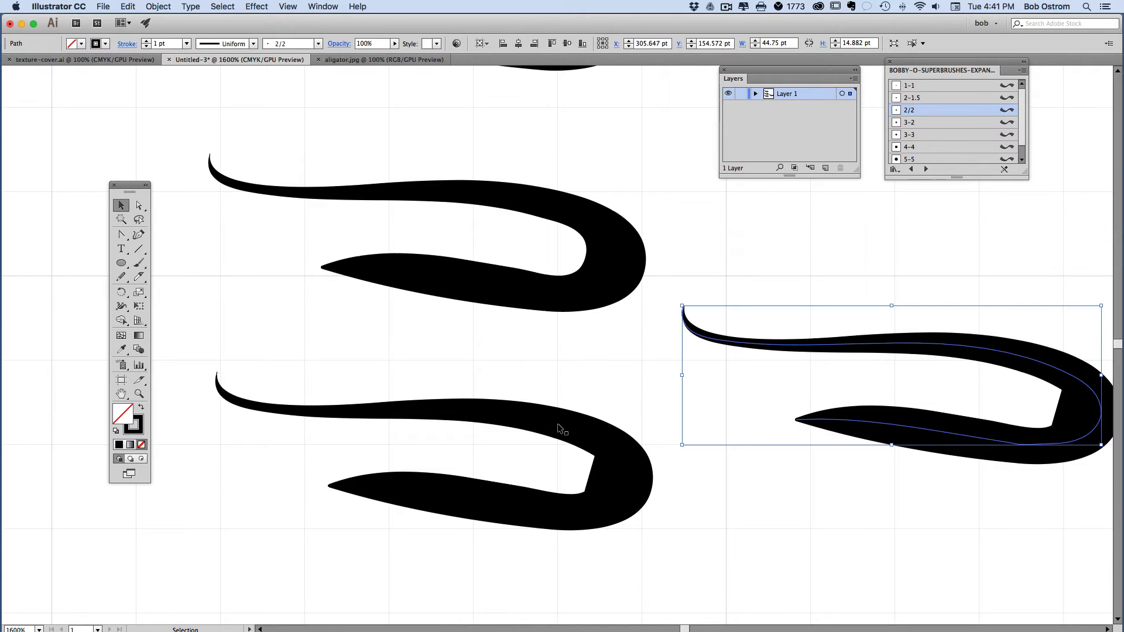
Select the lower-left kinked stroke with a marquee
left_click_drag(888, 372, 423, 442)
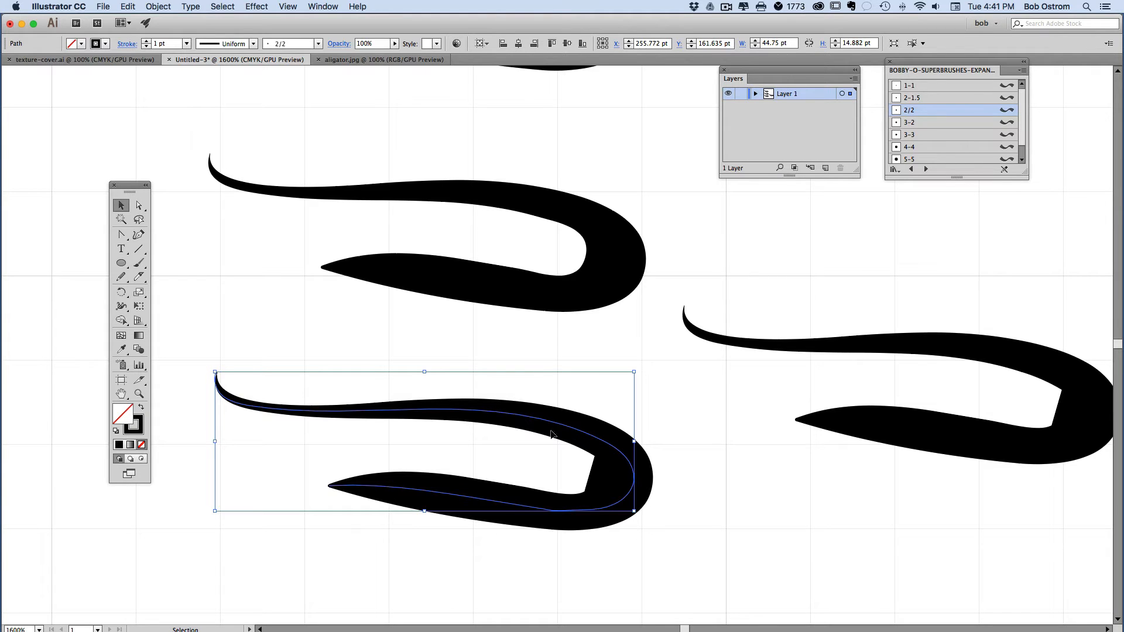
mouse_move(211, 91)
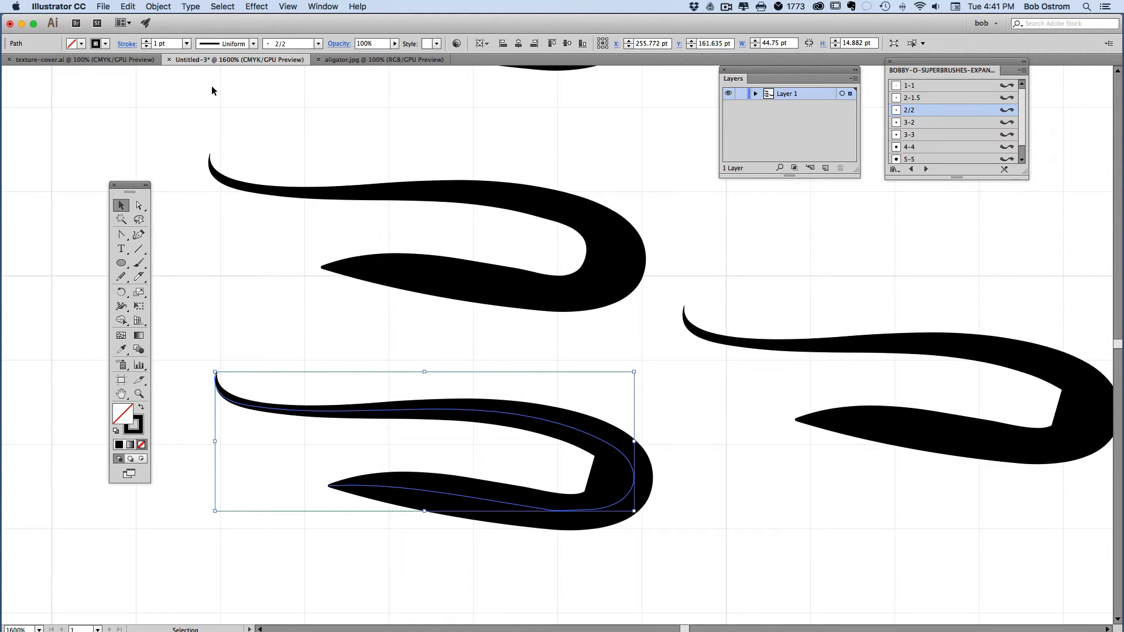
Apply a Zig Zag effect to the stroke with Preview on and Size at 0 pt
left_click(256, 7)
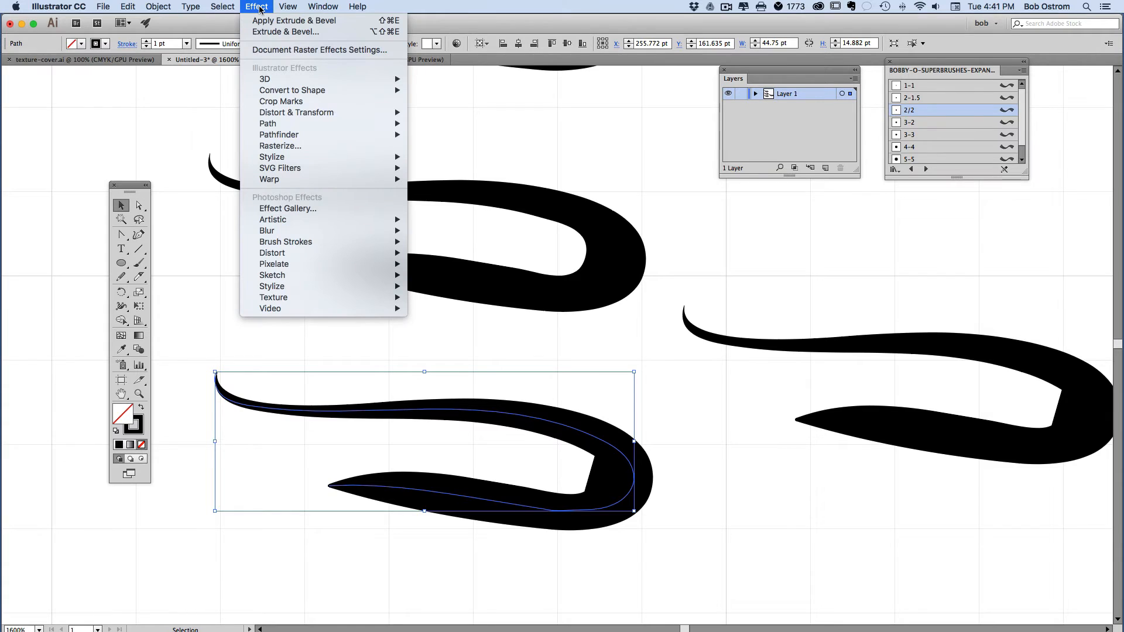
mouse_move(292, 90)
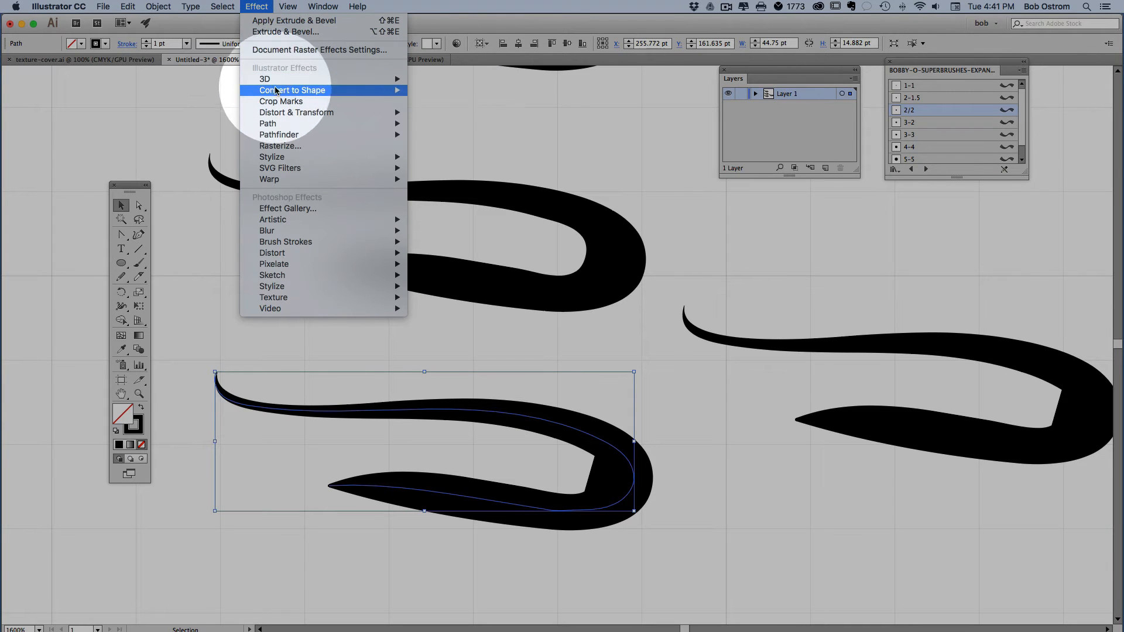
mouse_move(296, 112)
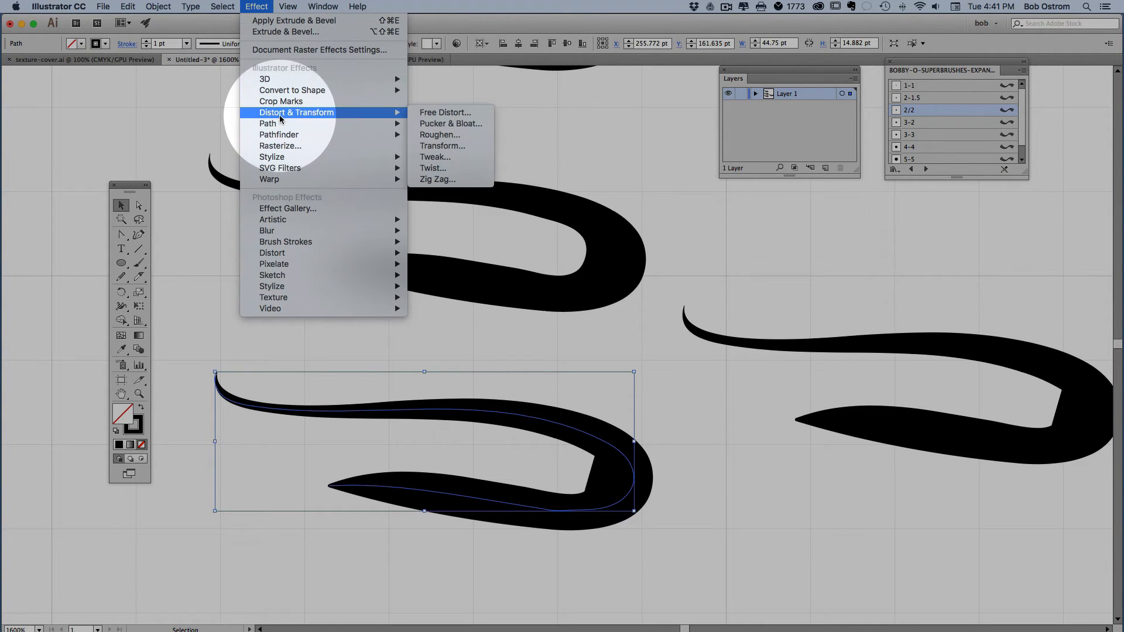
mouse_move(279, 119)
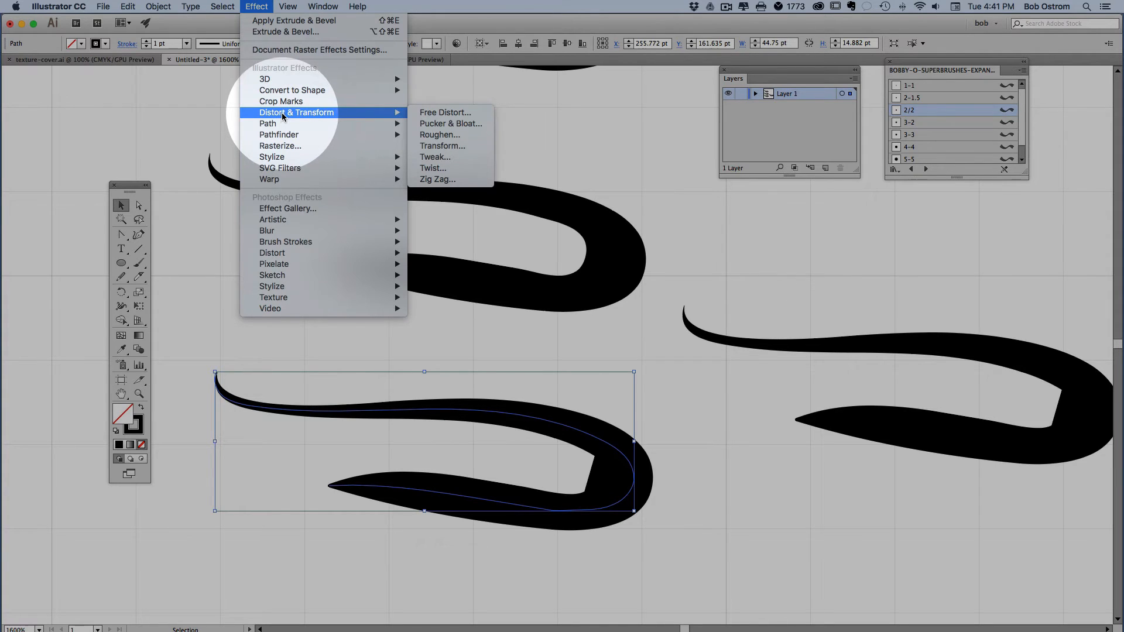
mouse_move(436, 179)
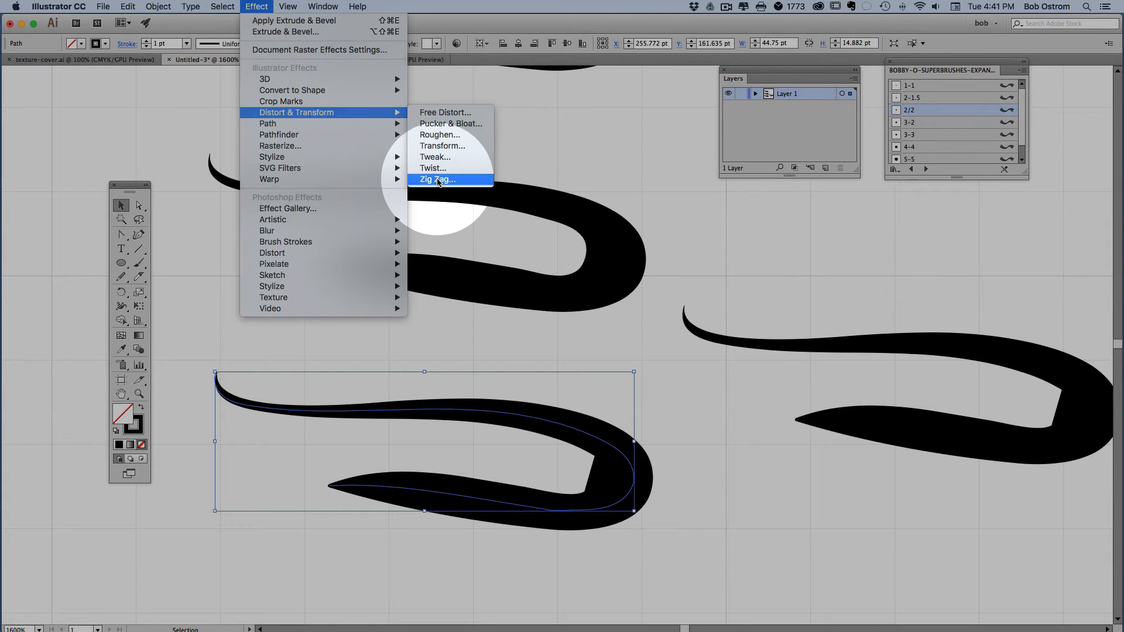
left_click(436, 180)
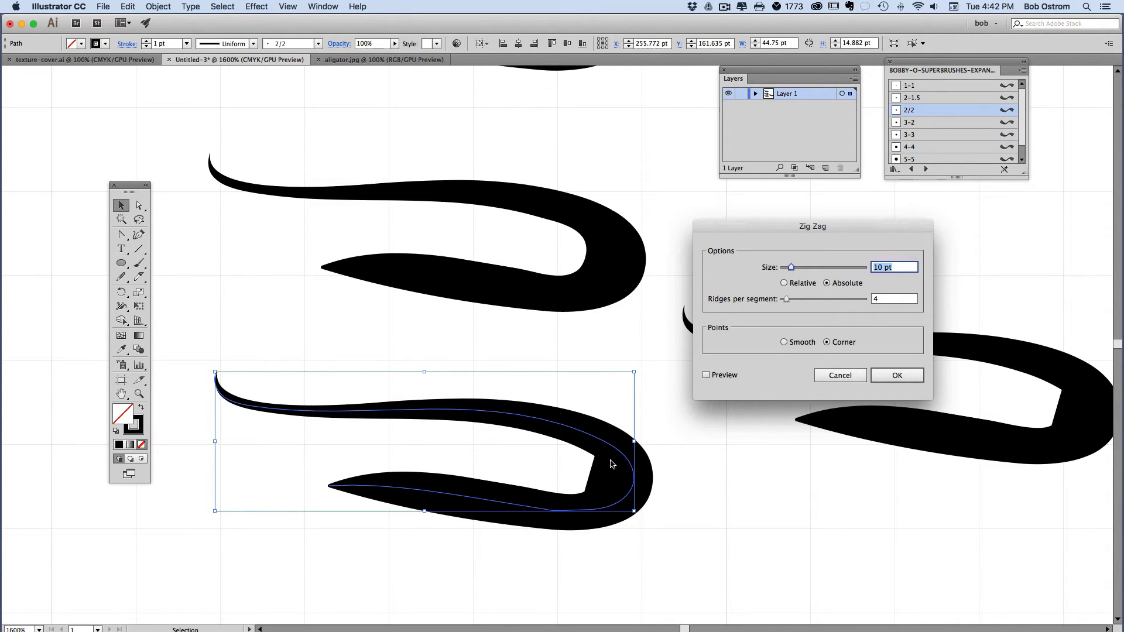
mouse_move(607, 486)
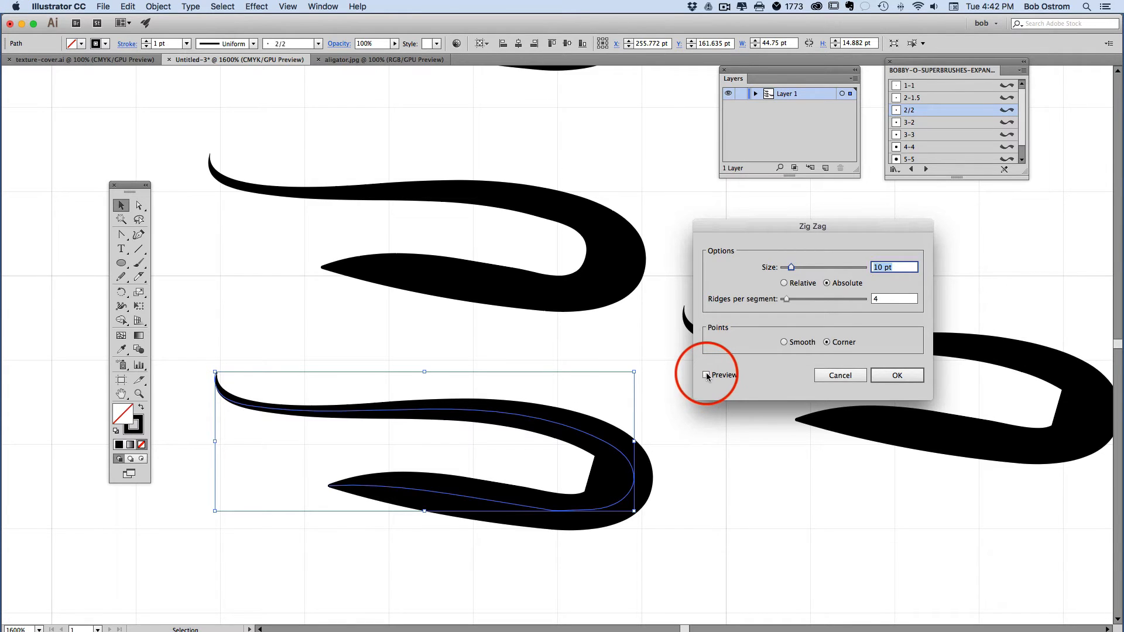
left_click(706, 375)
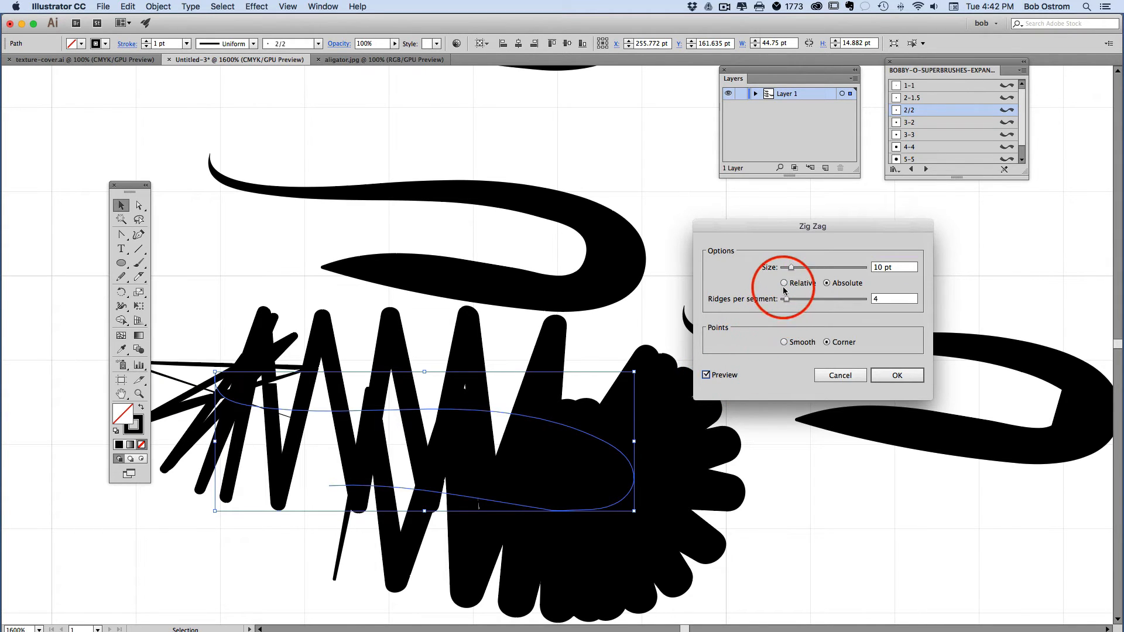
left_click_drag(793, 267, 779, 267)
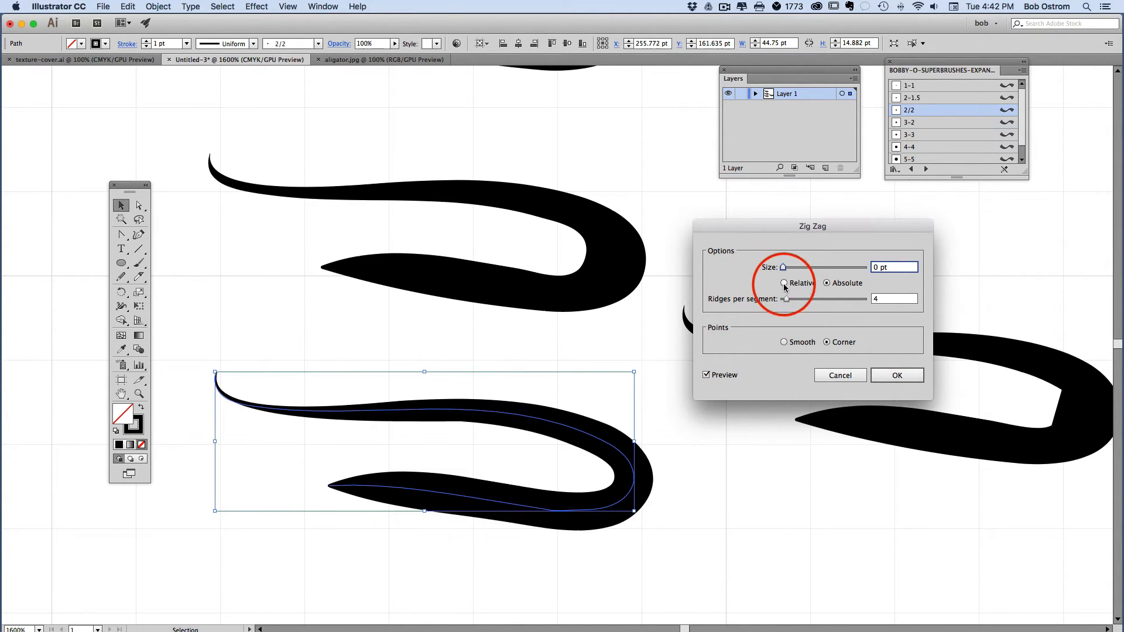
left_click_drag(787, 298, 783, 298)
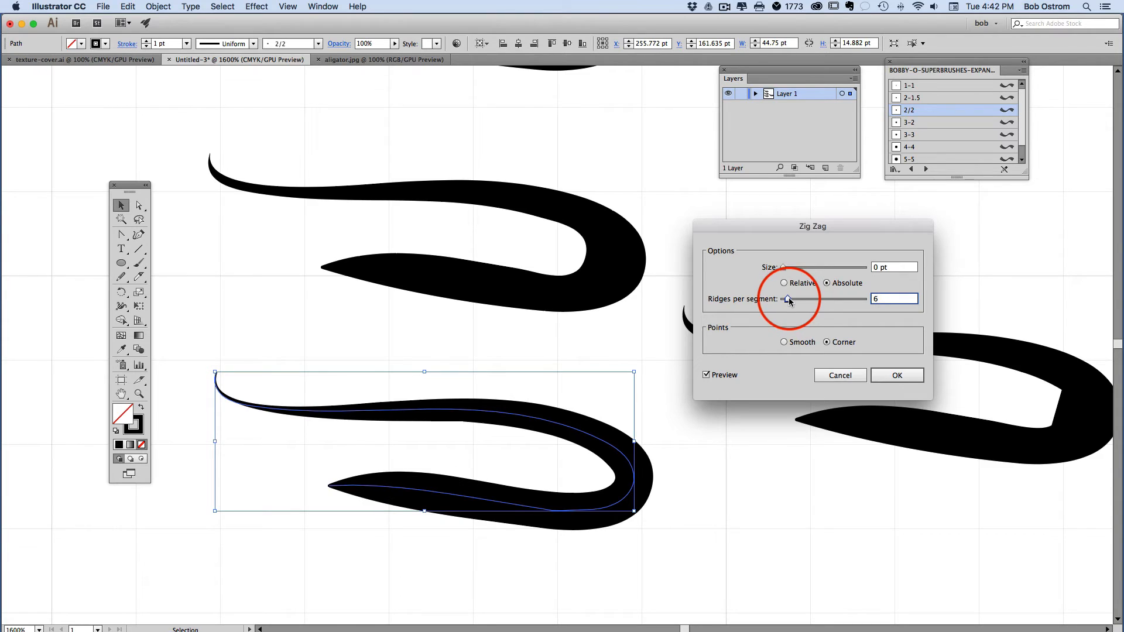
Experiment with Ridges per segment, settle on 10 and confirm the Zig Zag settings
left_click_drag(788, 300, 796, 299)
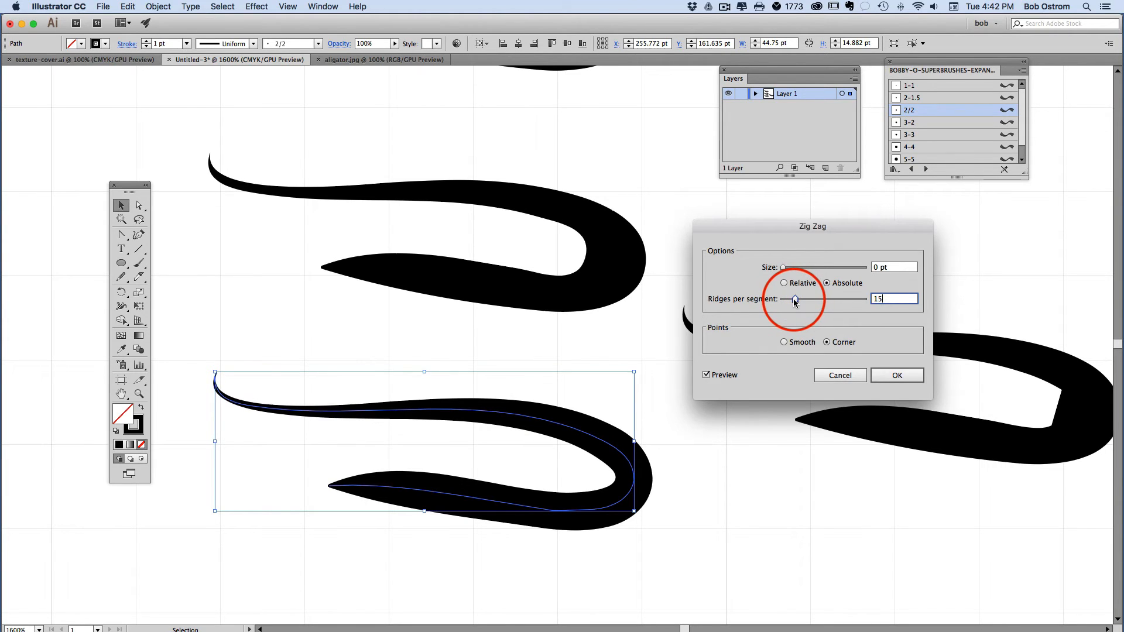
left_click_drag(793, 298, 801, 298)
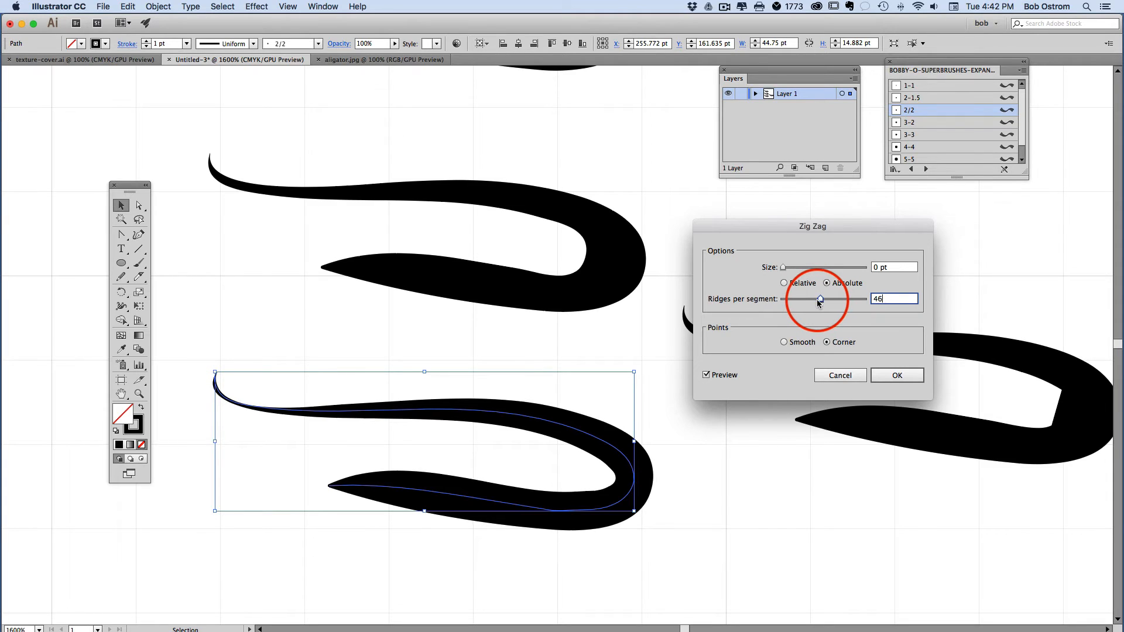
left_click_drag(820, 298, 827, 299)
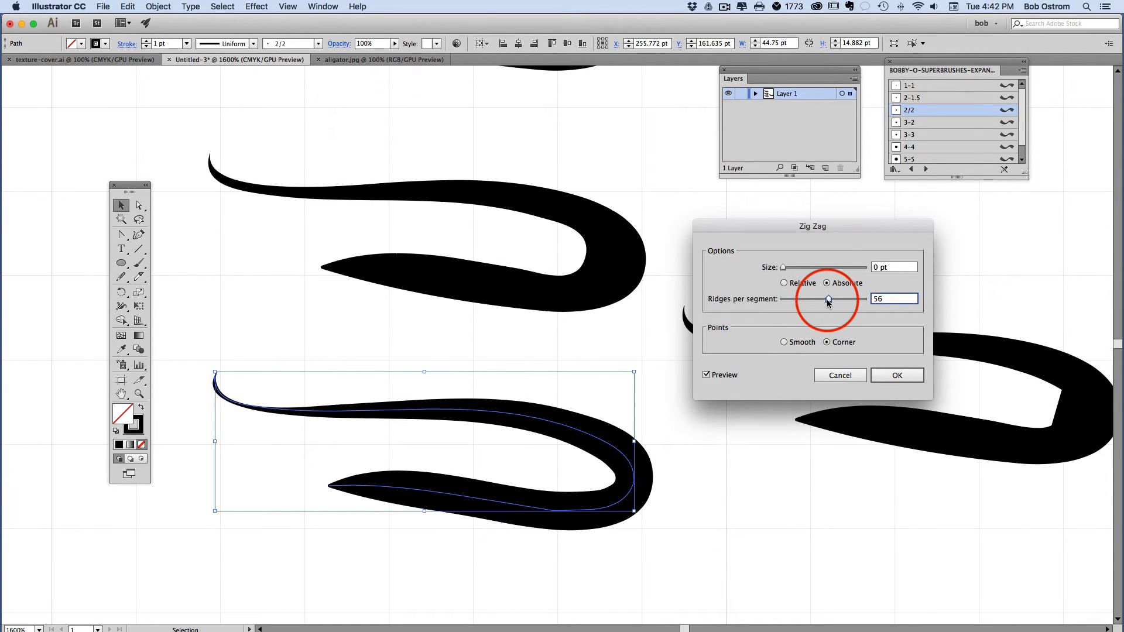
left_click_drag(827, 298, 837, 298)
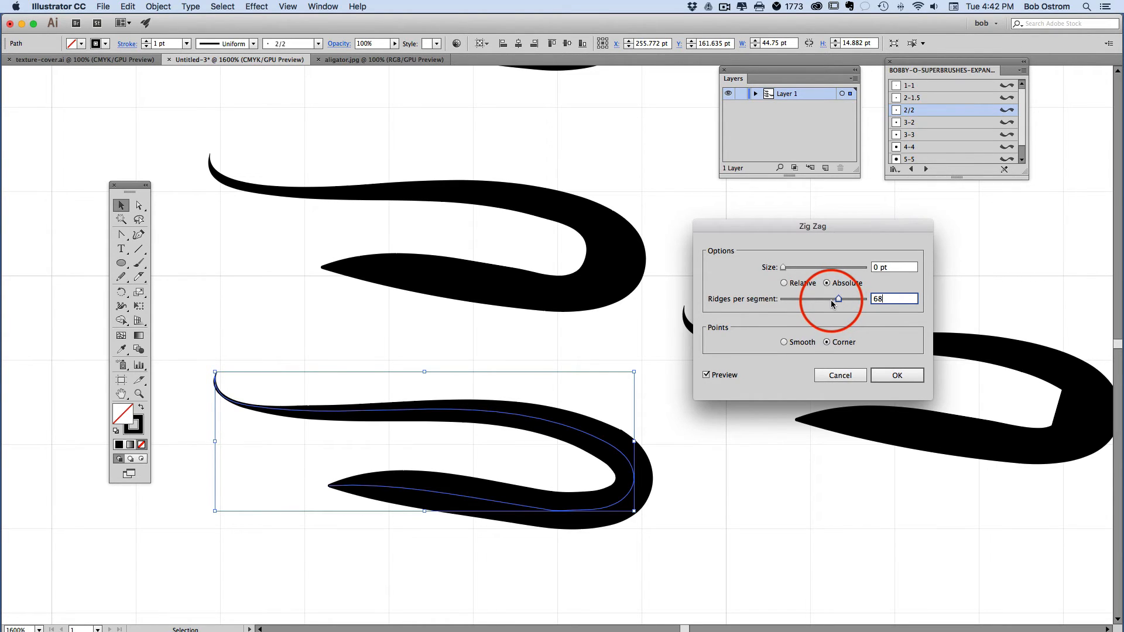
left_click_drag(838, 299, 813, 299)
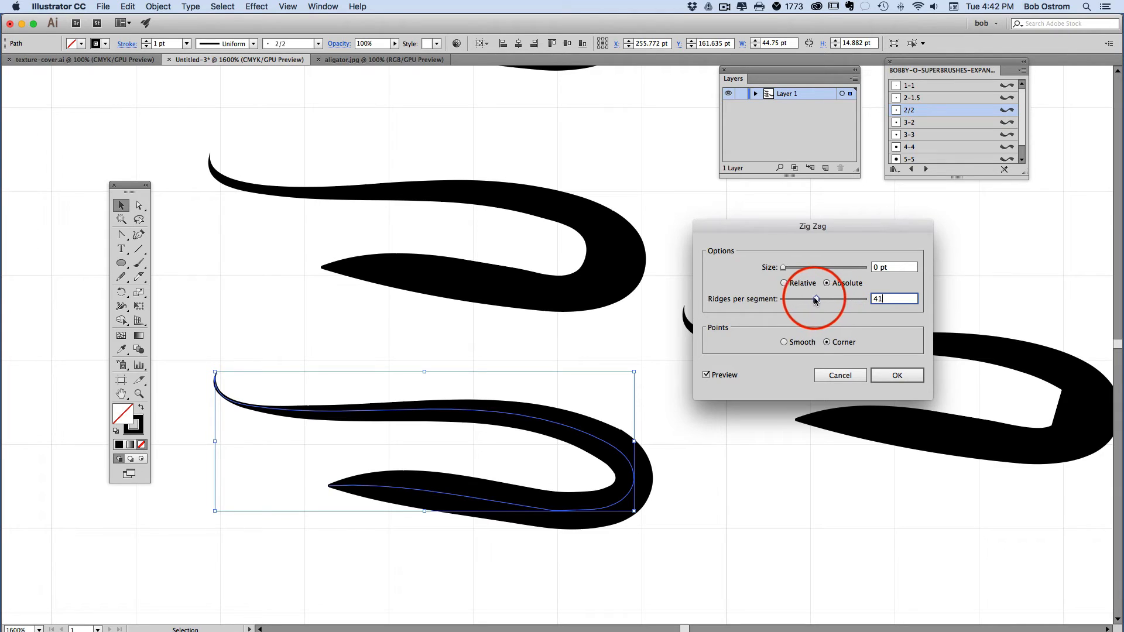
left_click_drag(814, 298, 808, 299)
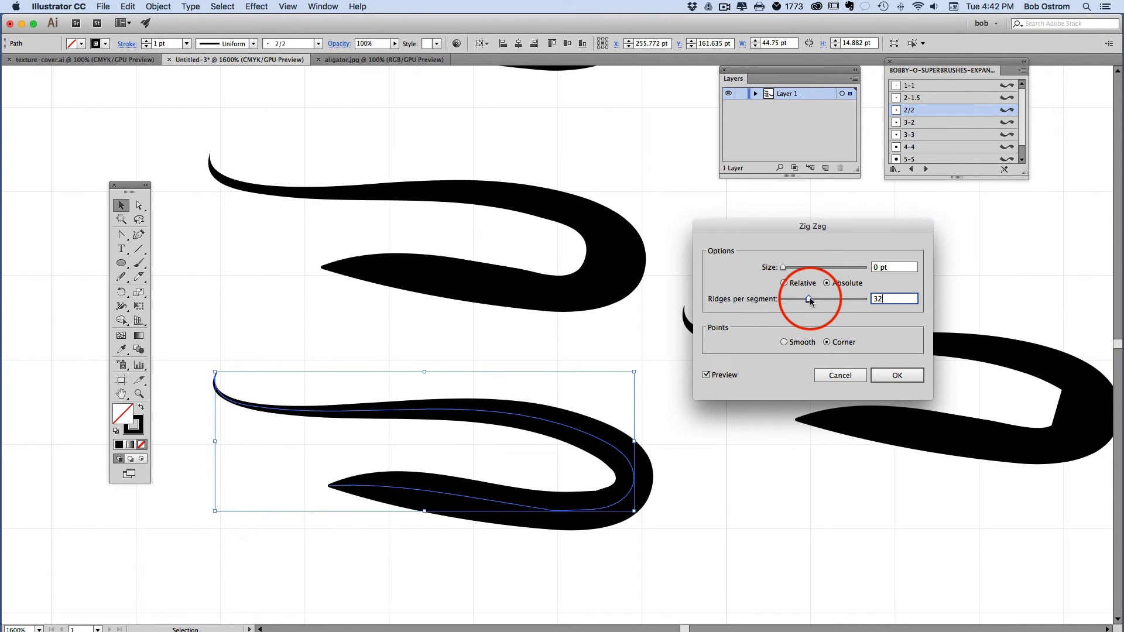
left_click_drag(809, 298, 801, 298)
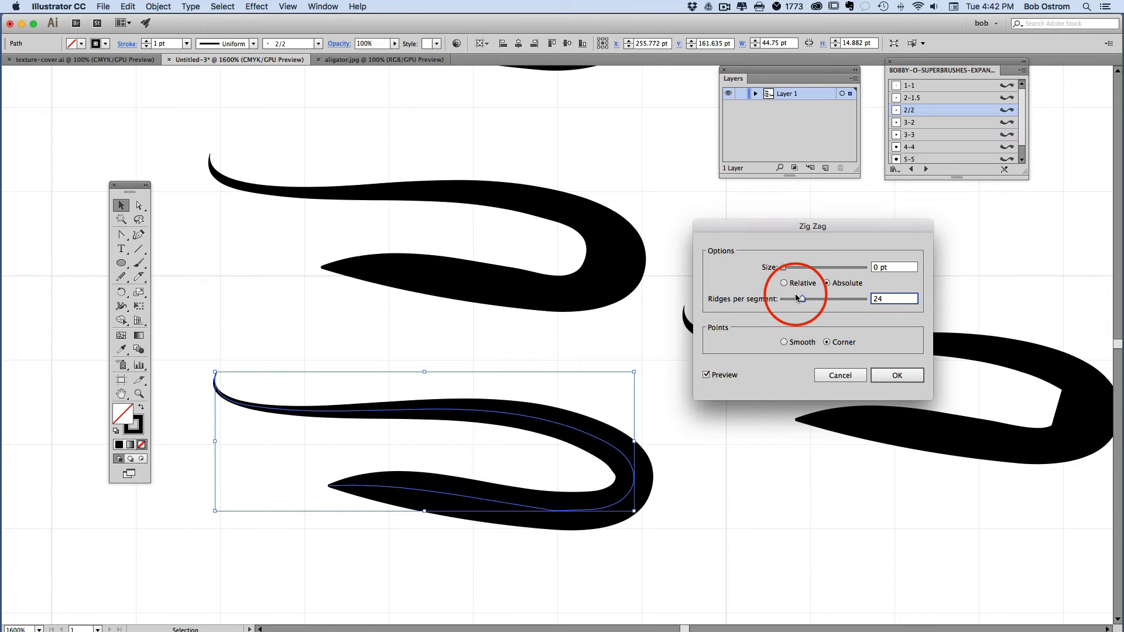
left_click_drag(810, 298, 794, 299)
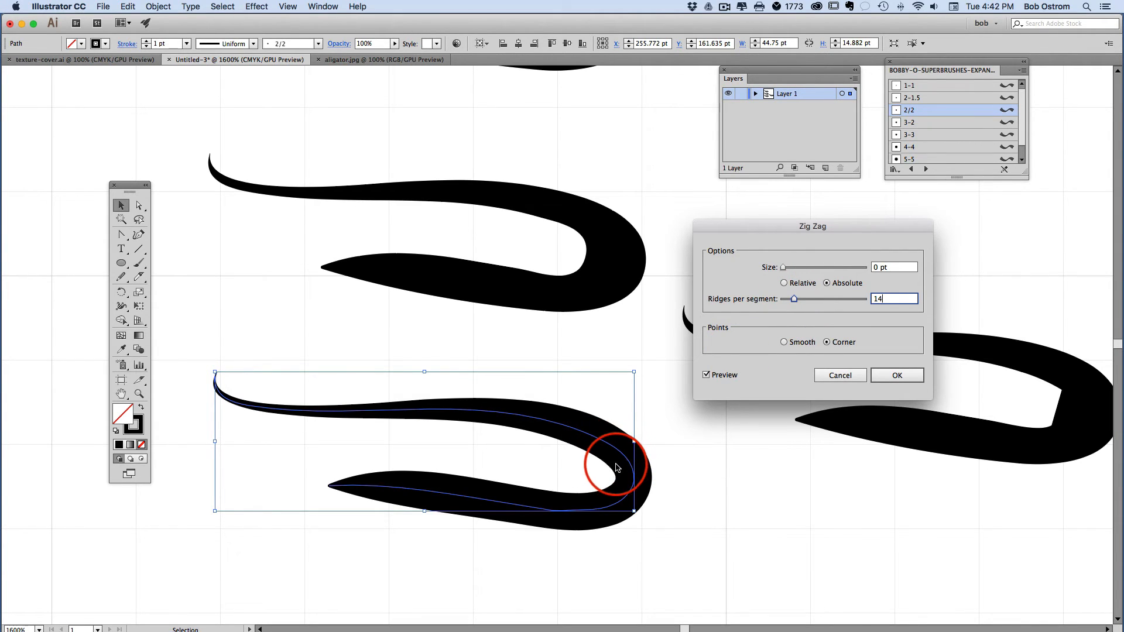
left_click_drag(793, 299, 793, 298)
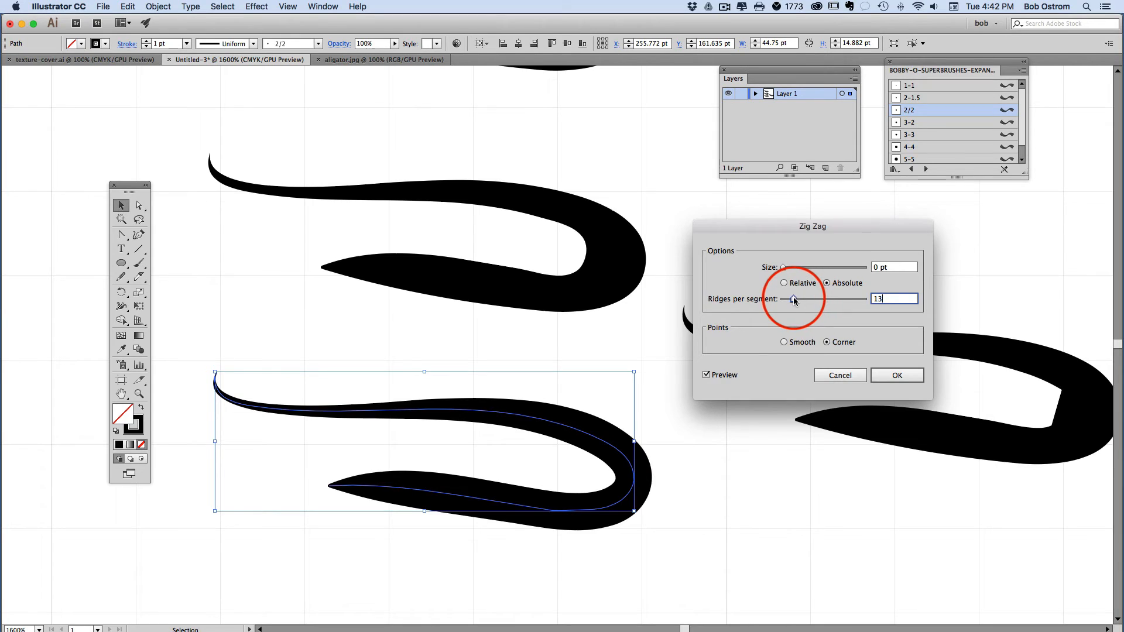
left_click_drag(793, 298, 787, 298)
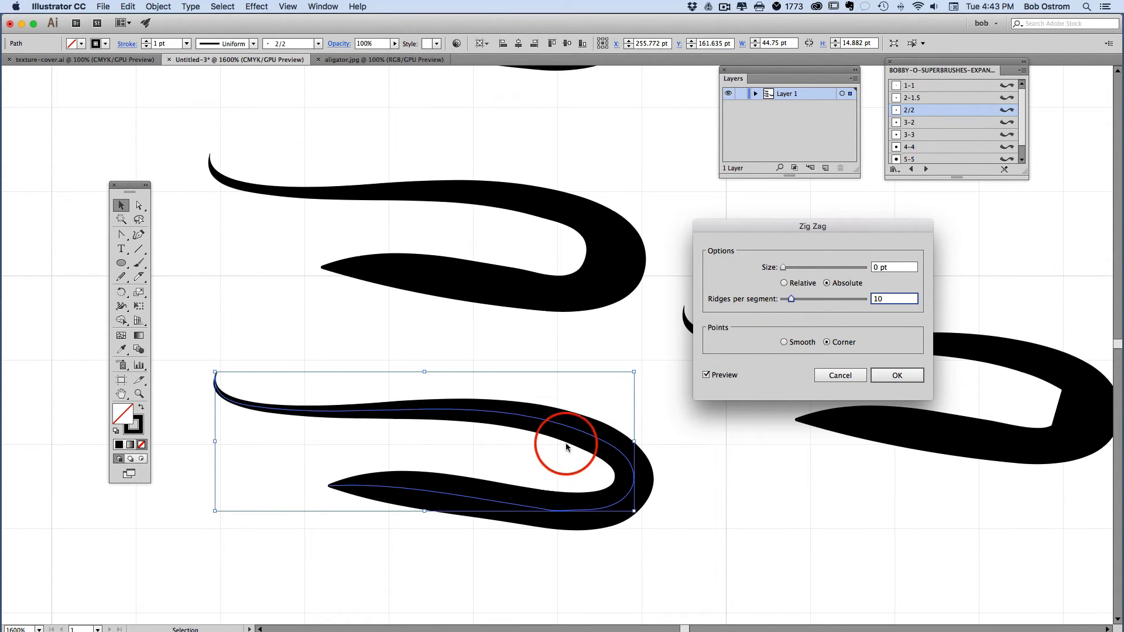
mouse_move(591, 426)
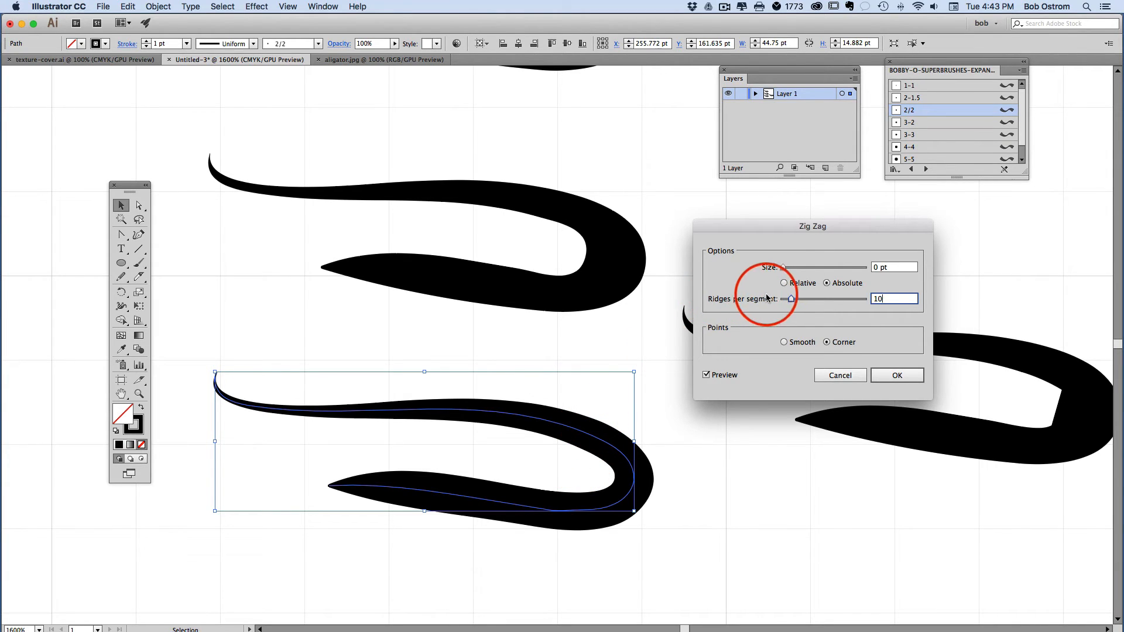
left_click_drag(792, 299, 786, 299)
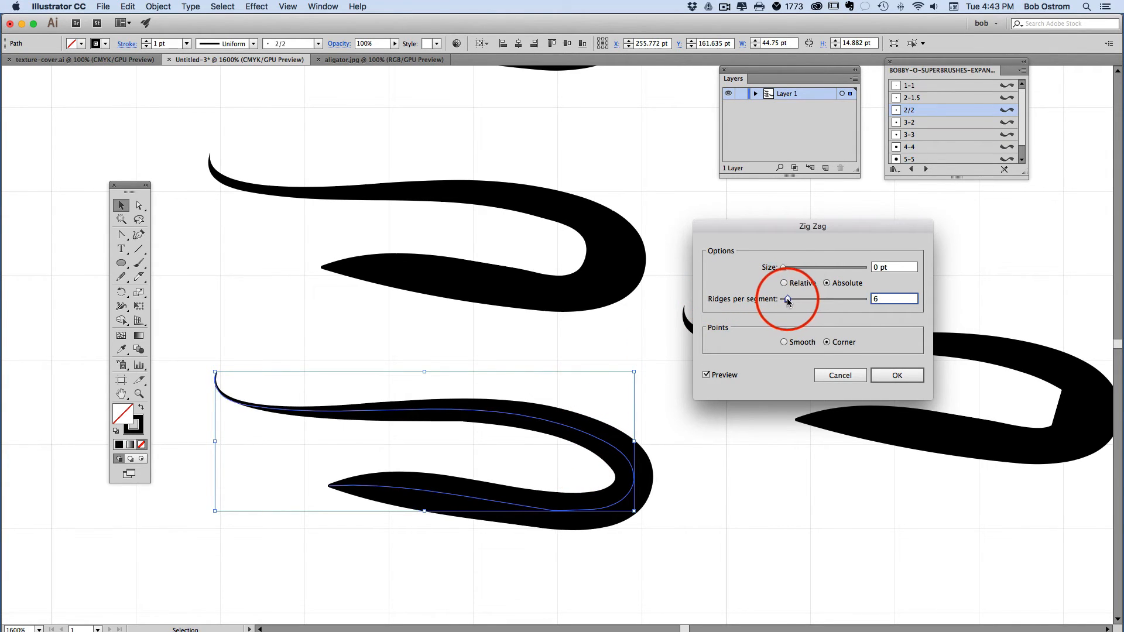
left_click_drag(786, 298, 792, 298)
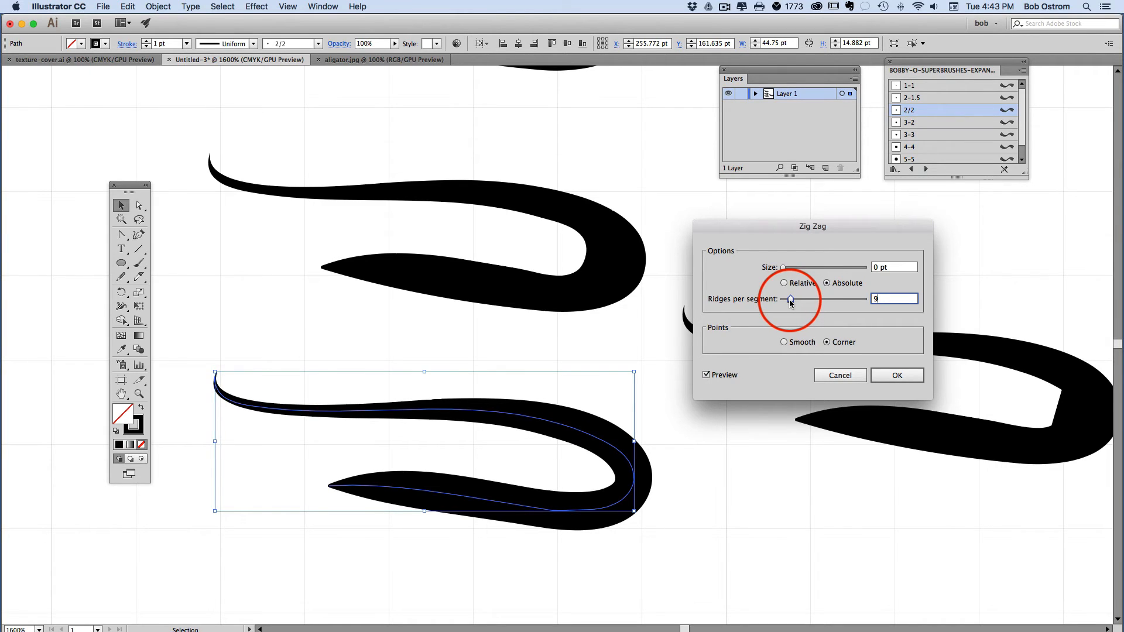
left_click_drag(789, 298, 792, 298)
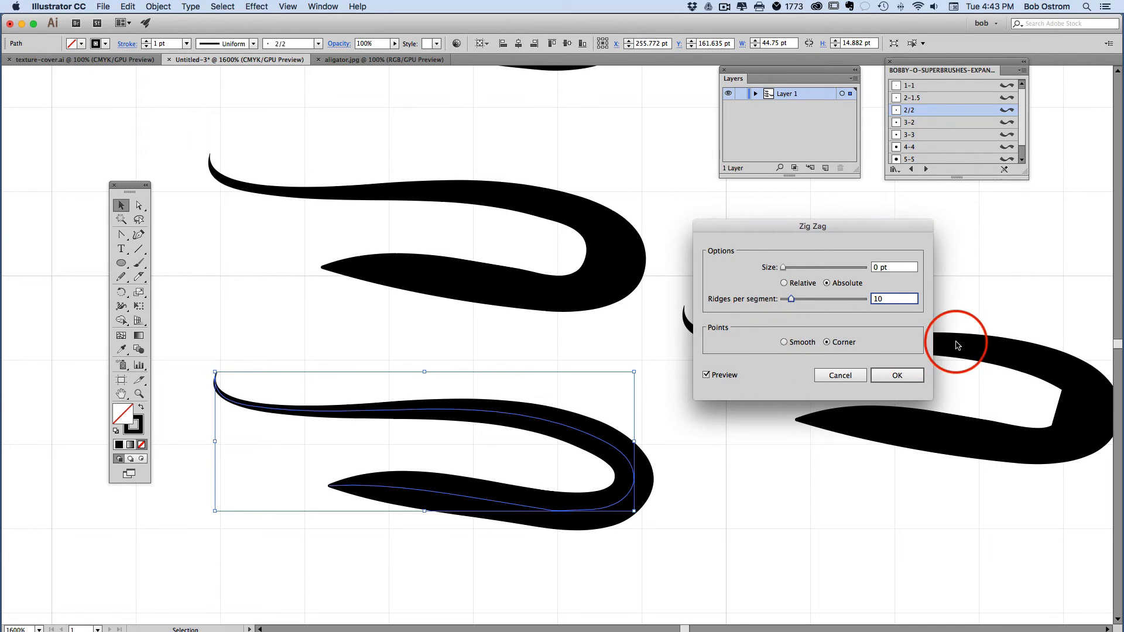
left_click(896, 374)
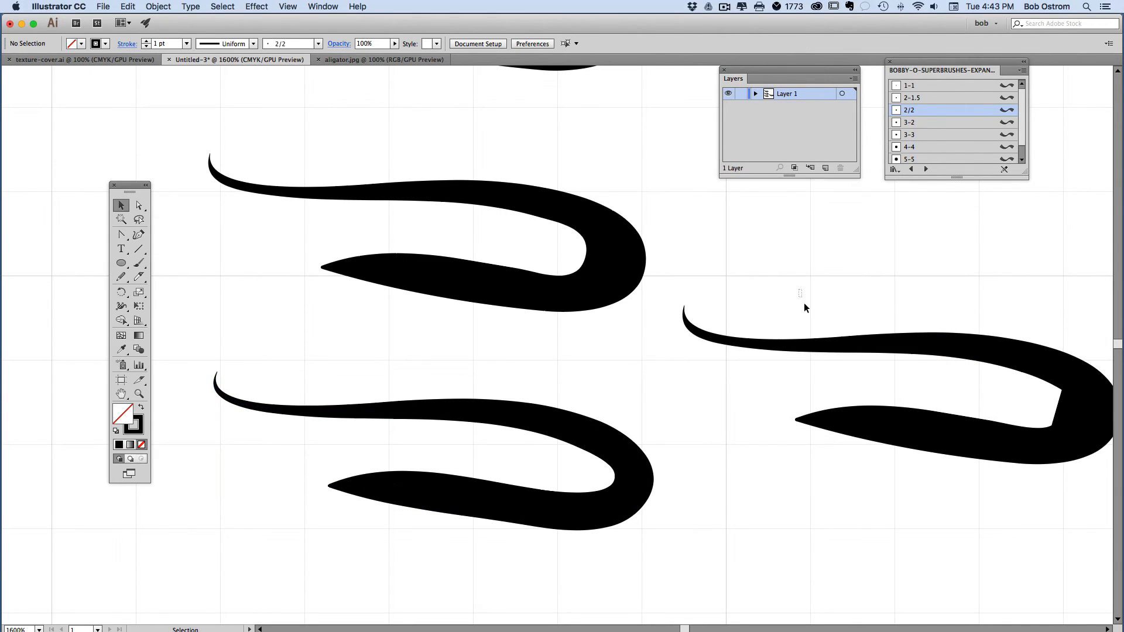
Deselect the smoothed stroke and move to the Effect menu for the right-hand stroke
left_click(860, 344)
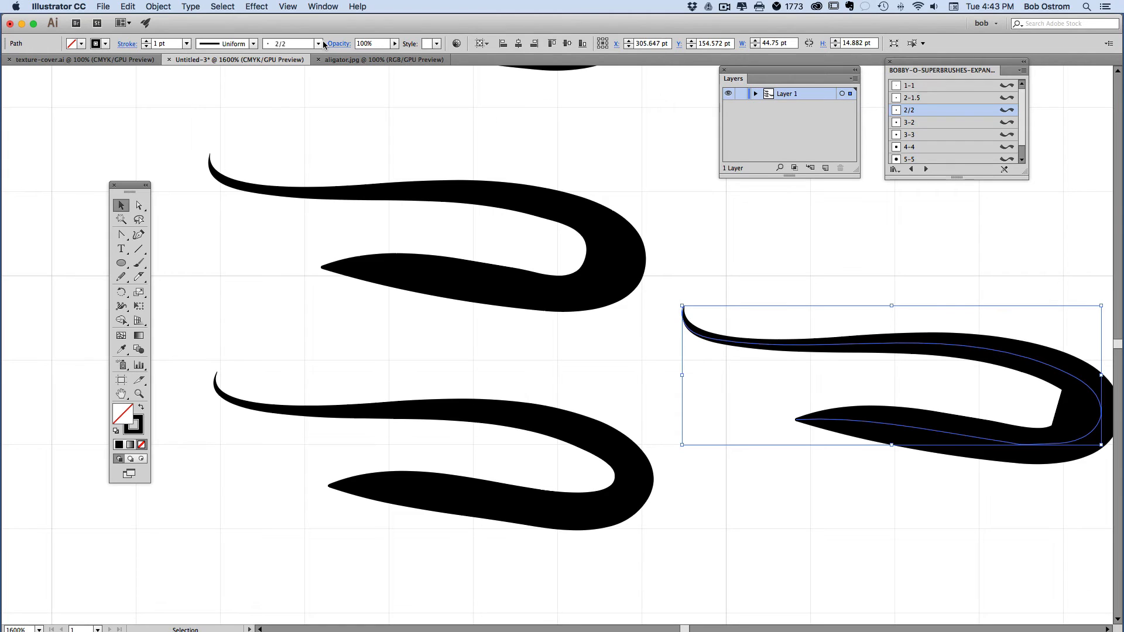
left_click(256, 7)
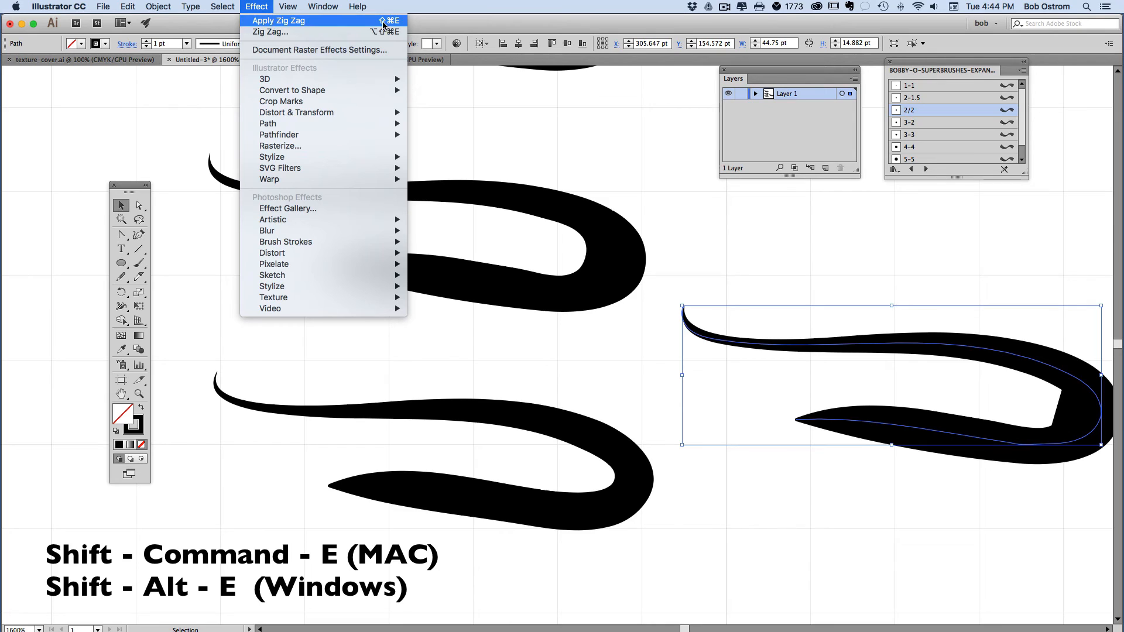
mouse_move(613, 133)
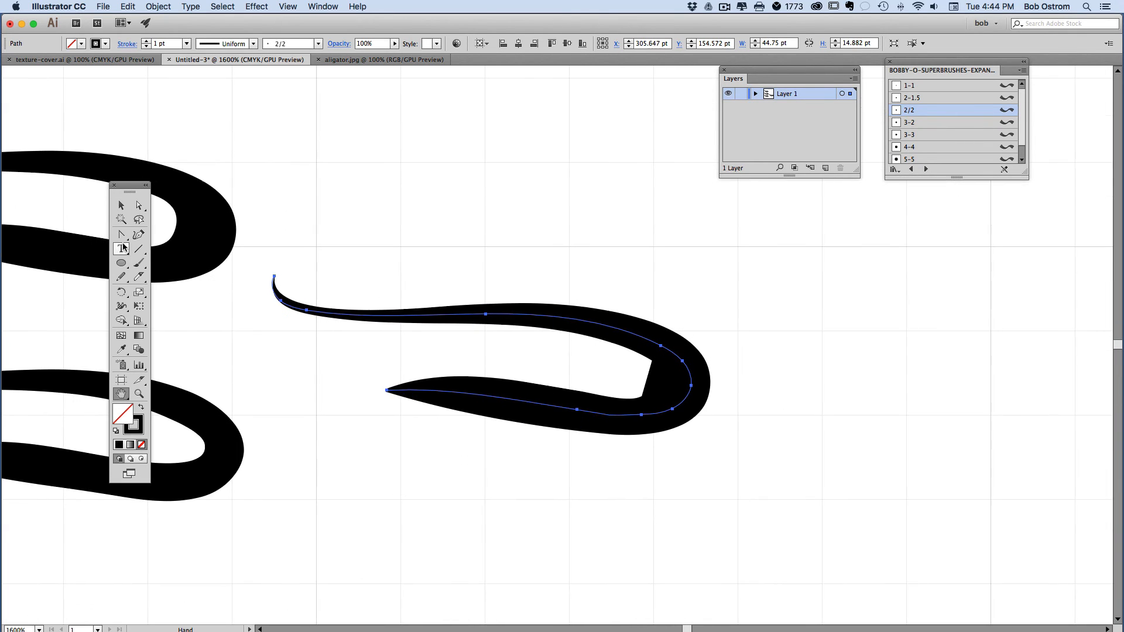
Reselect the kinked right-hand stroke and bring up the effects list for Roughen
left_click(121, 204)
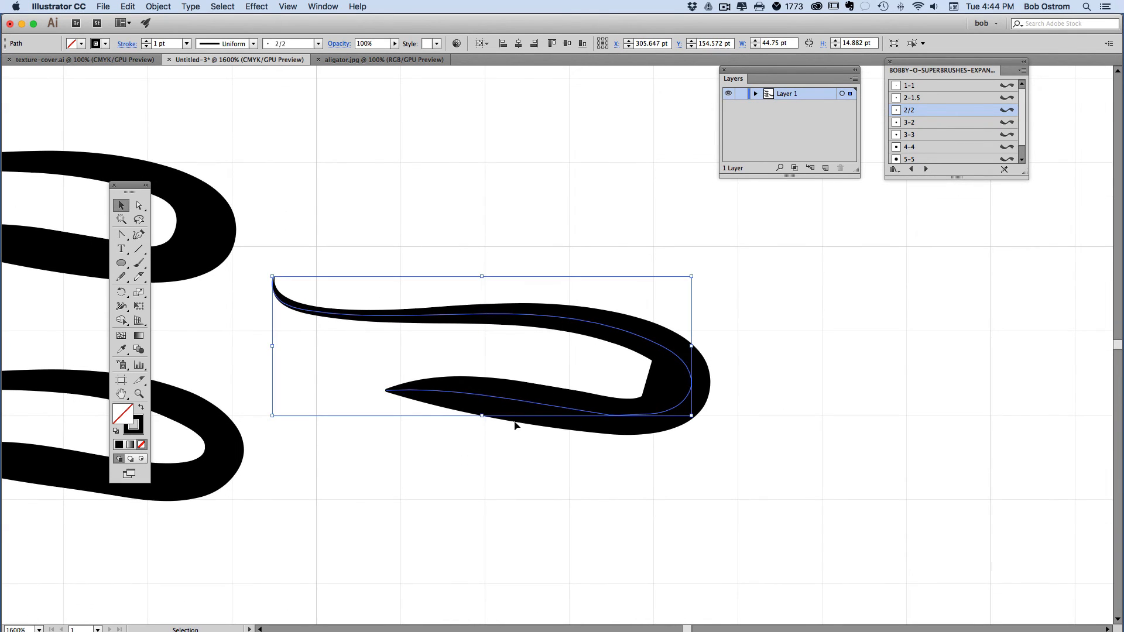
left_click(255, 7)
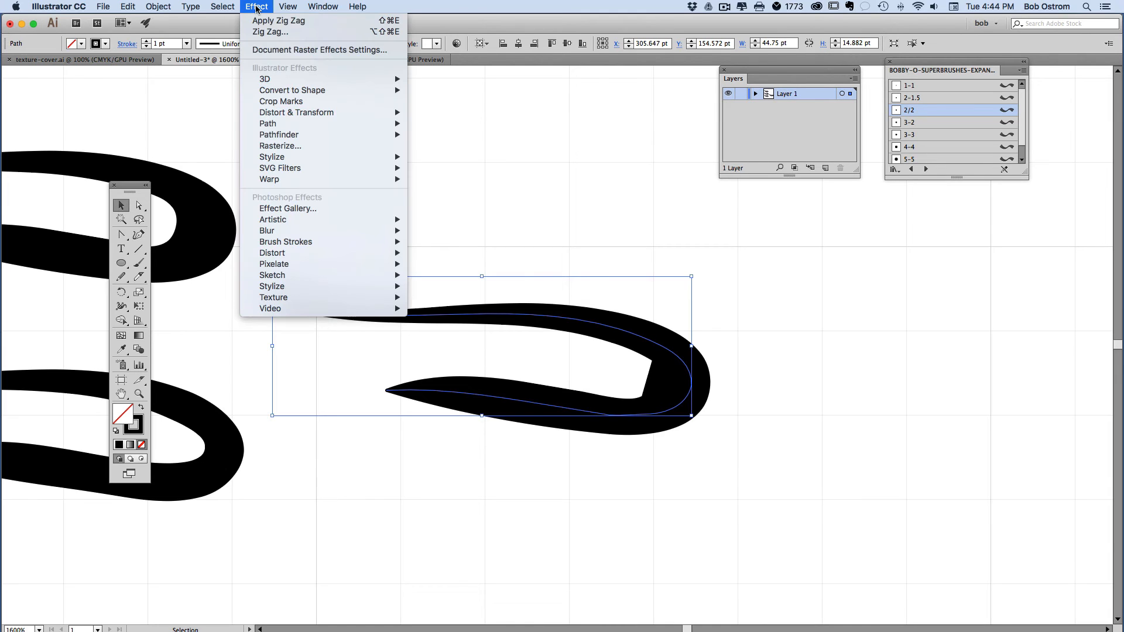
mouse_move(264, 78)
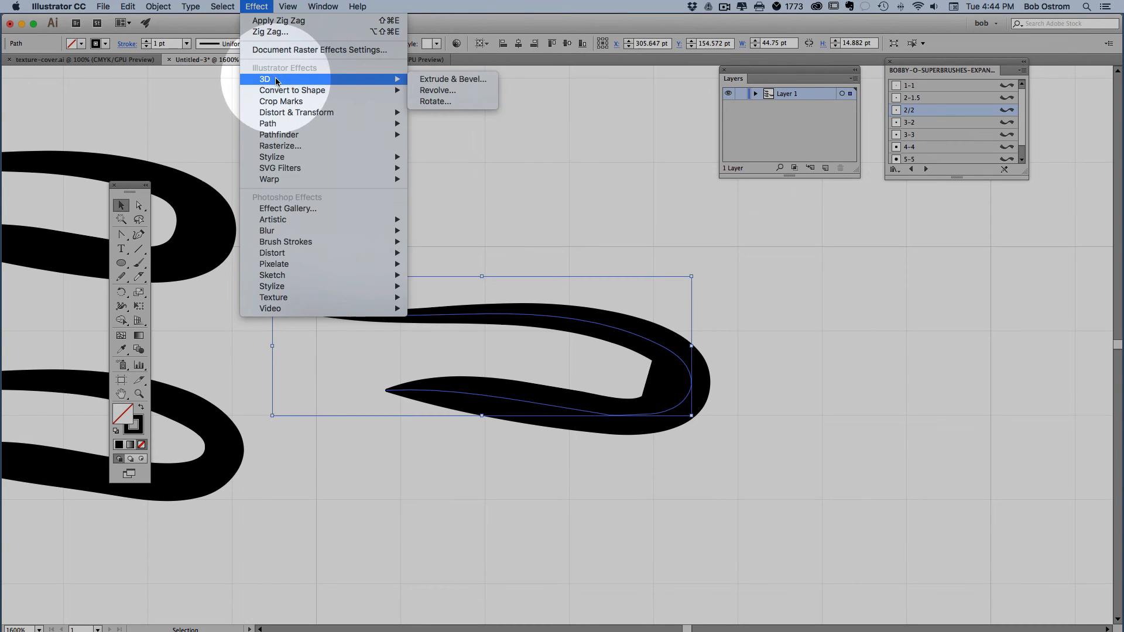
mouse_move(295, 112)
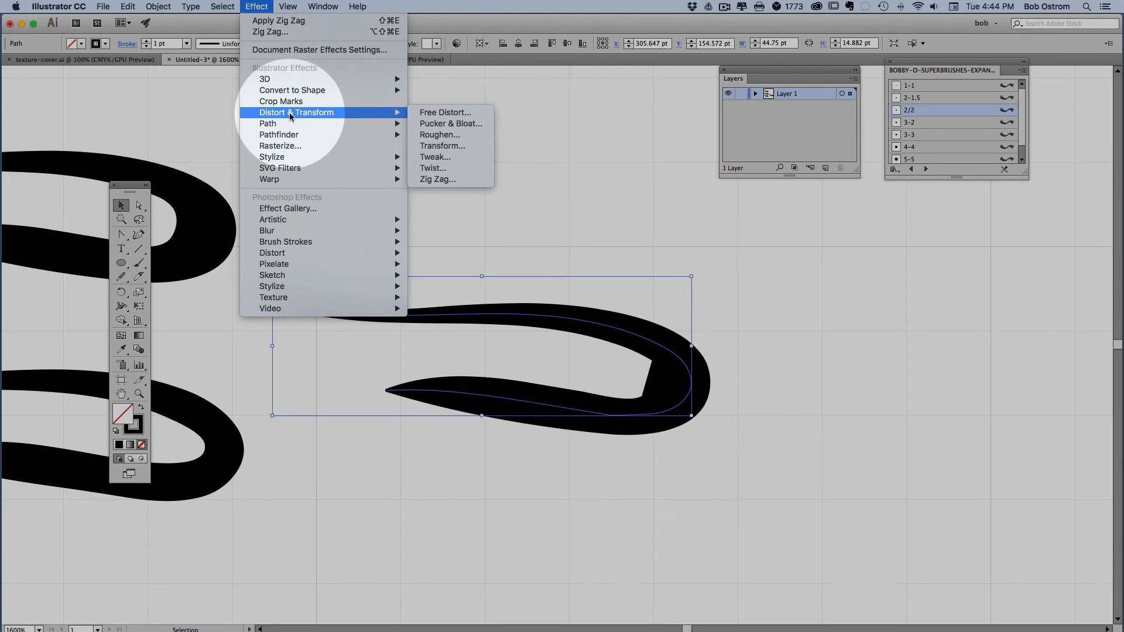
mouse_move(444, 113)
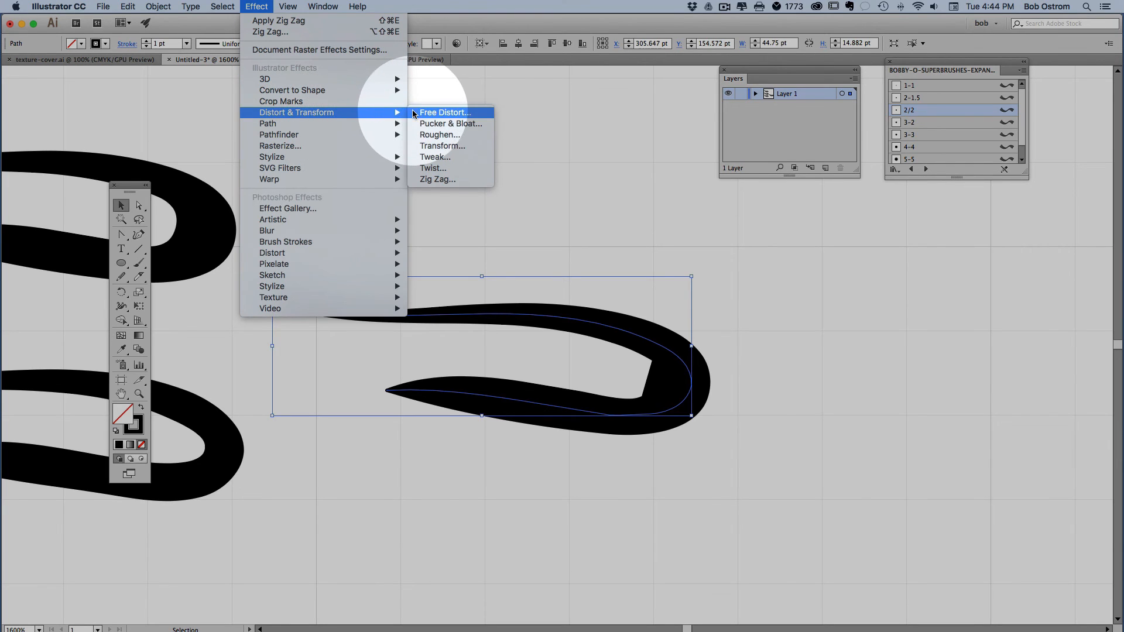
mouse_move(442, 146)
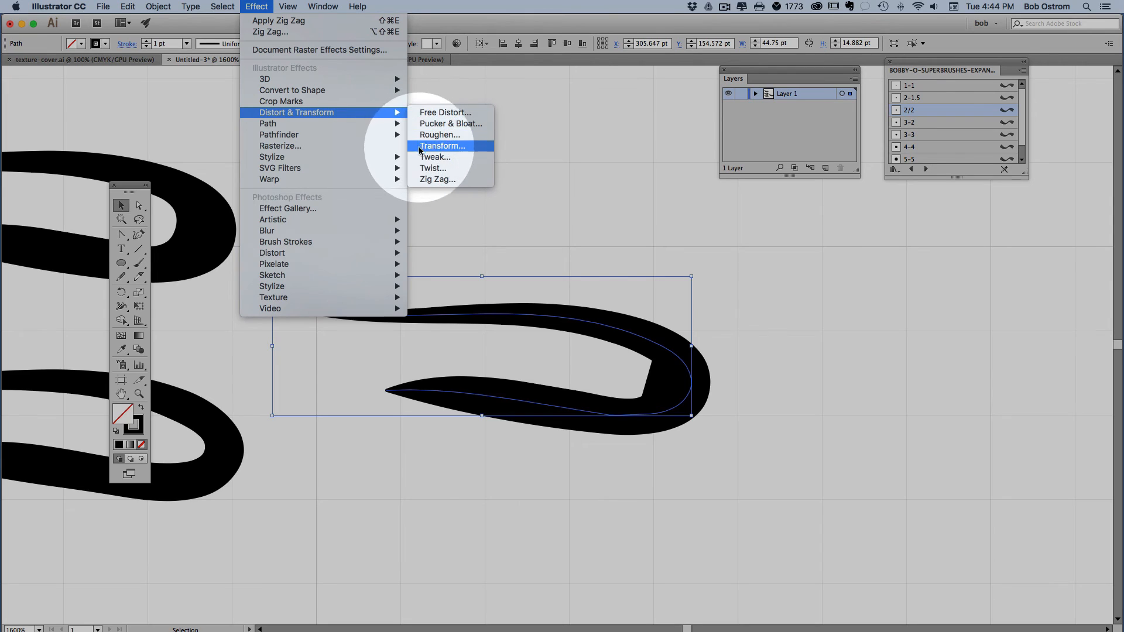
mouse_move(439, 134)
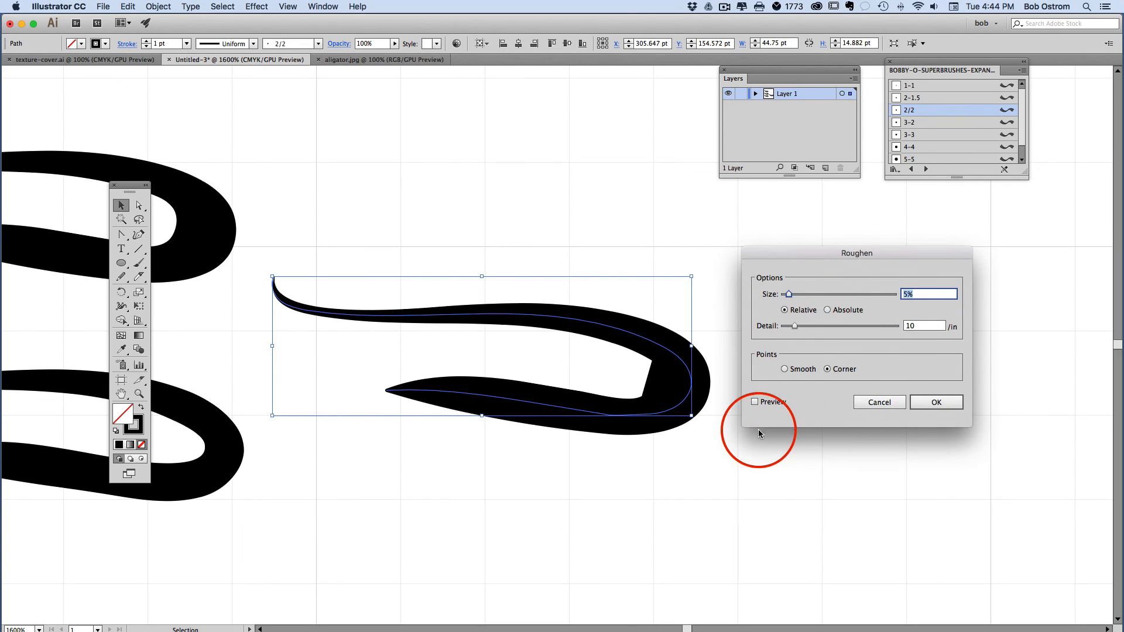
Set Roughen to 0% size and detail 9 with Preview on, and confirm it
left_click(755, 402)
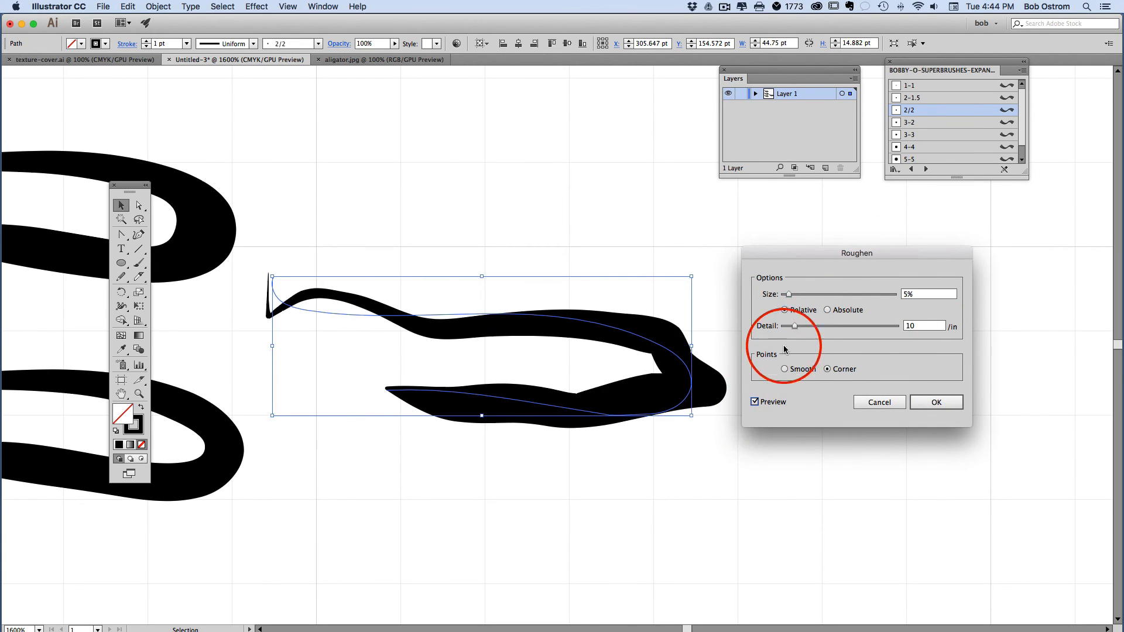
left_click_drag(793, 294, 783, 294)
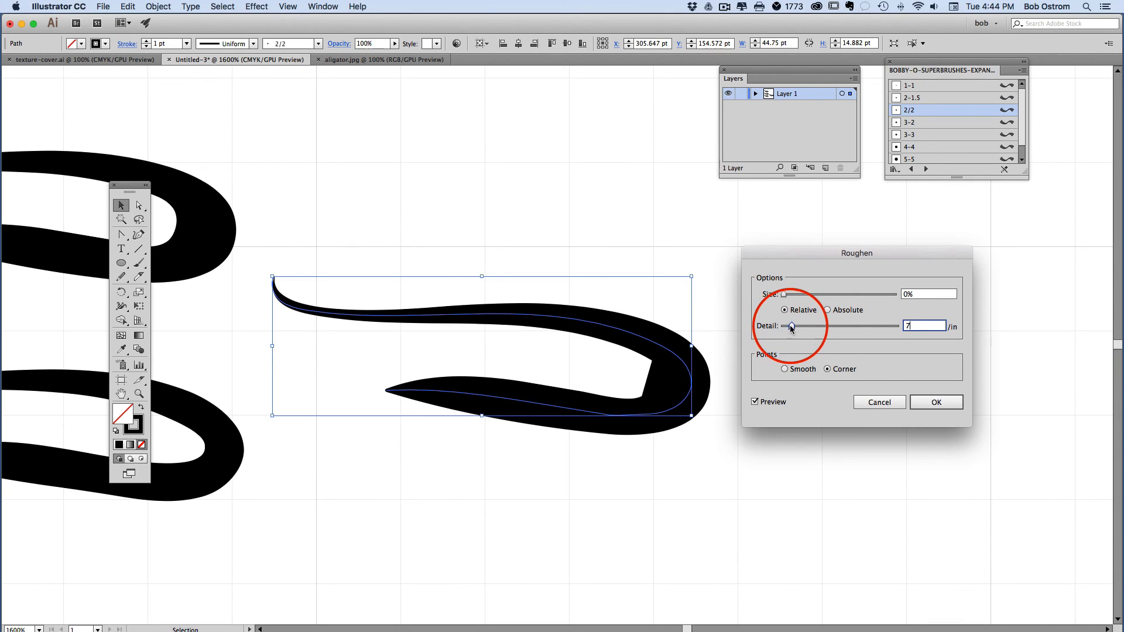
left_click_drag(784, 326, 792, 327)
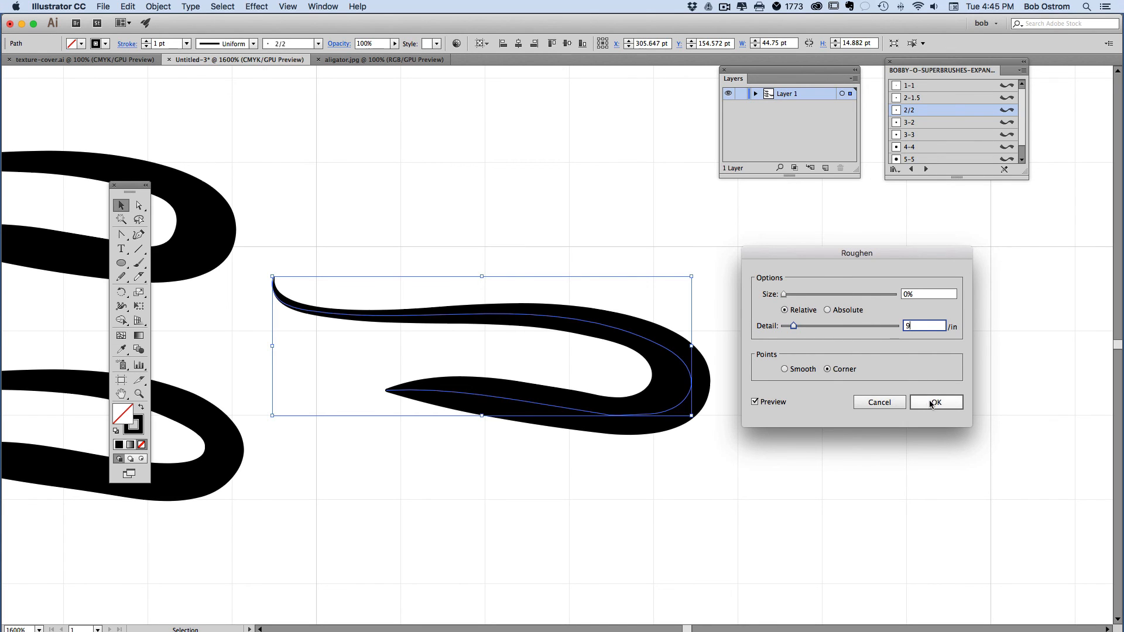
left_click(935, 401)
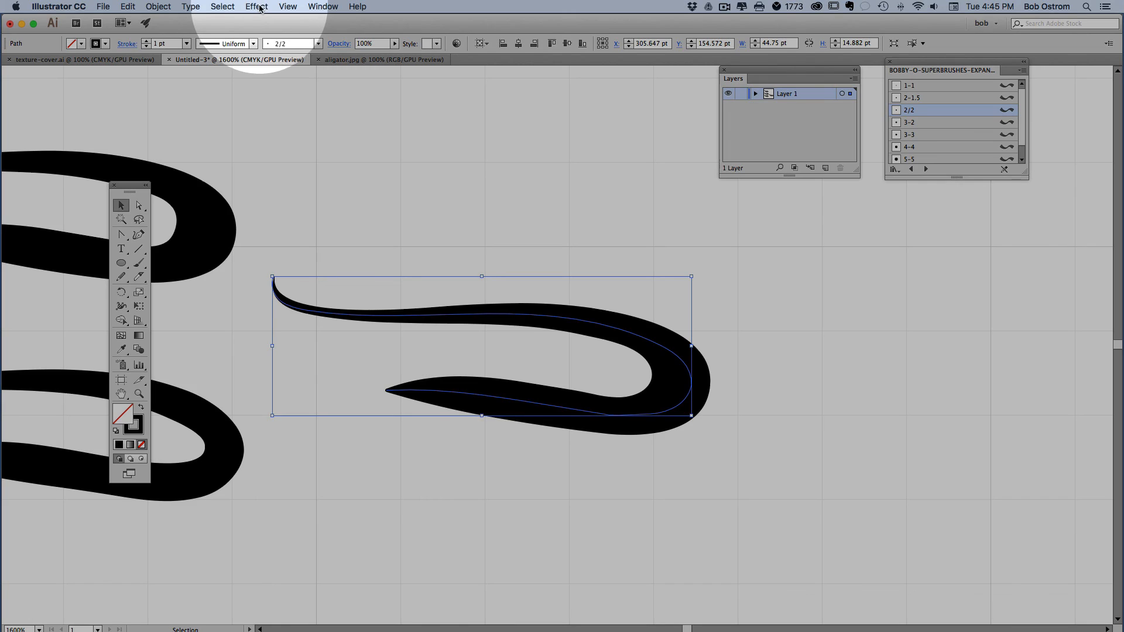
left_click(255, 7)
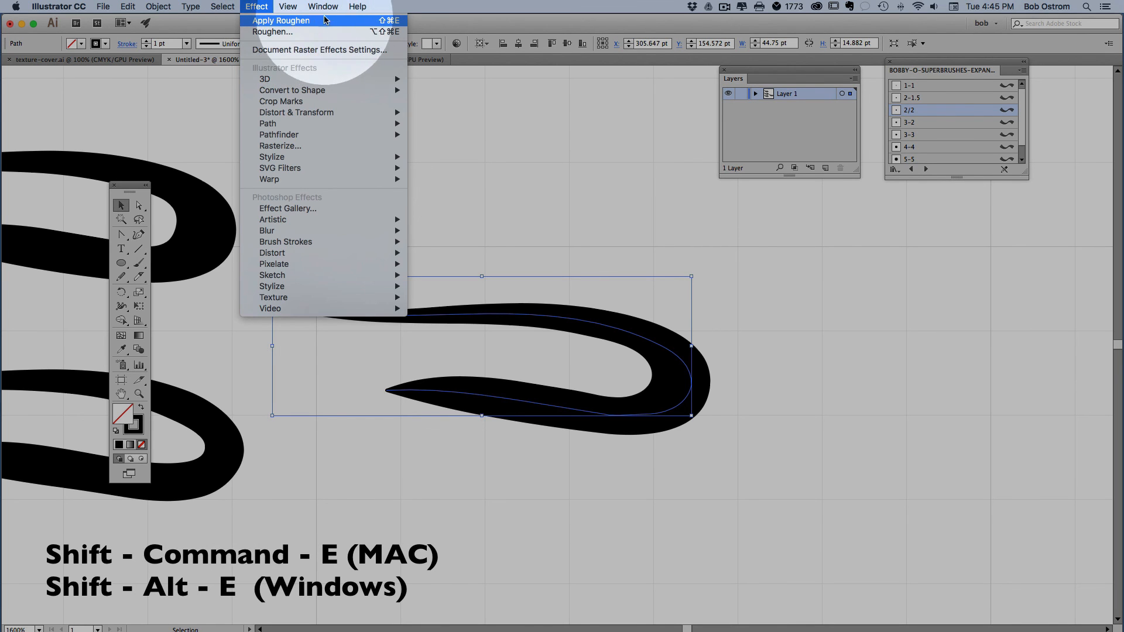